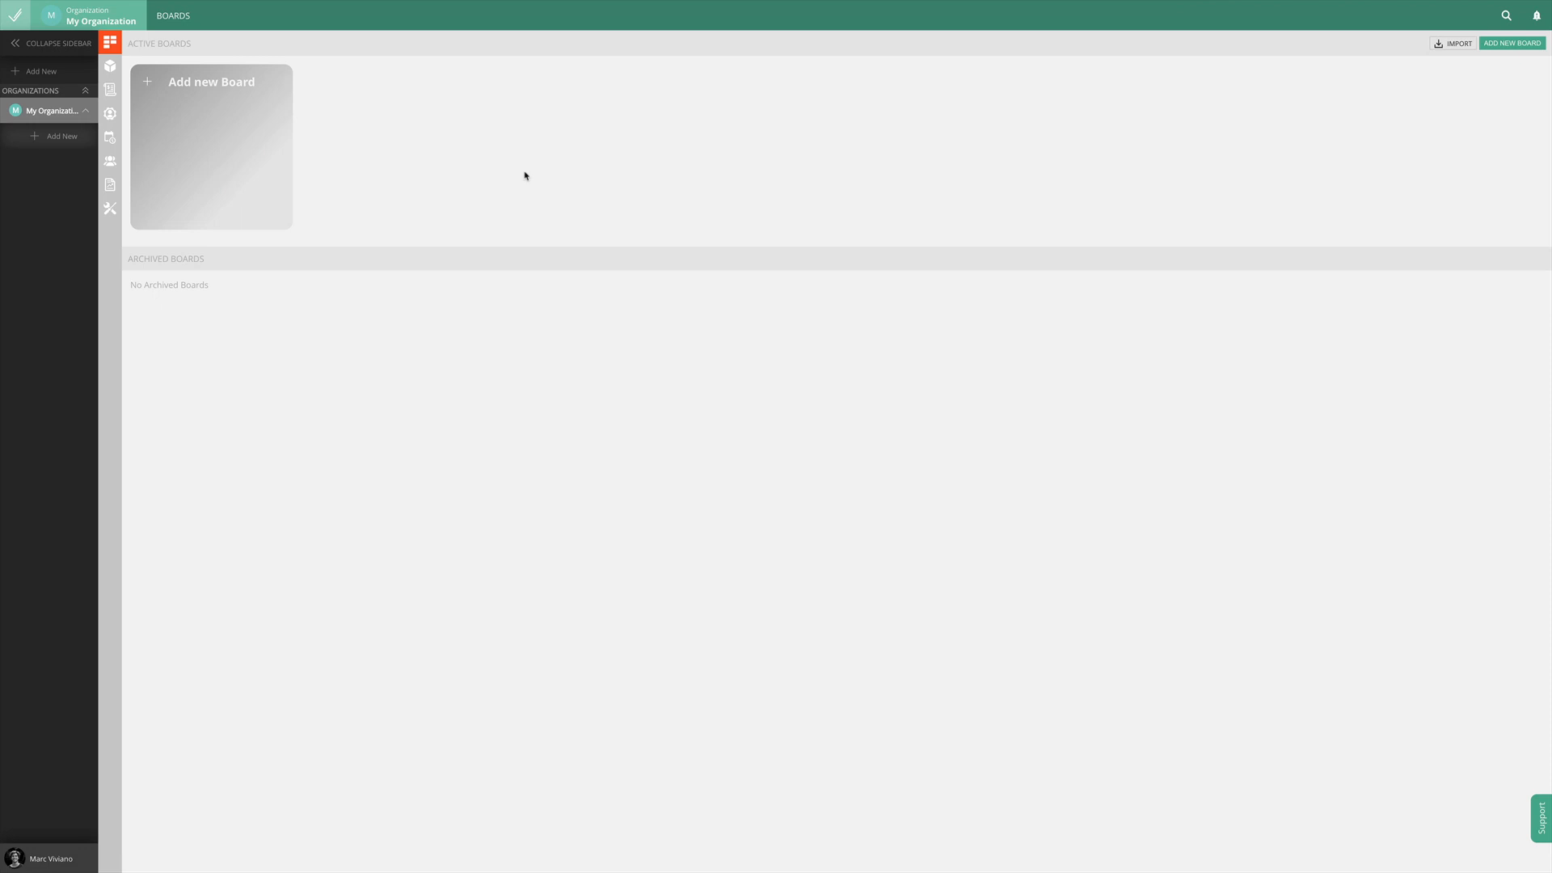
{"action": "mouse_move", "coordinate": [244, 145]}
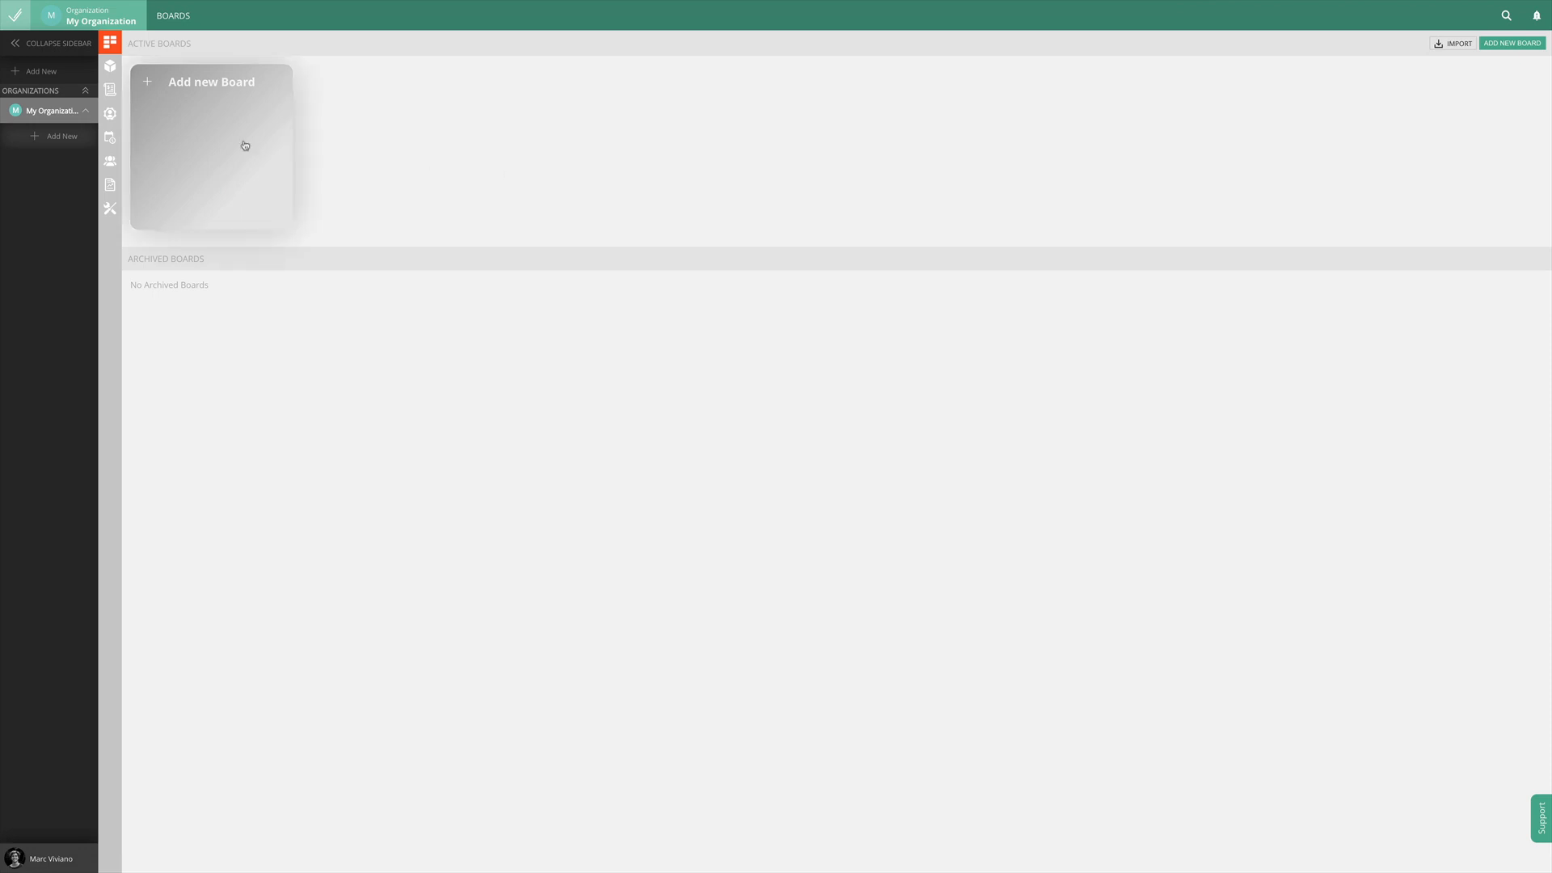
Create a Scrum-type board titled 'My Board' and view its Team Members page
{"action": "left_click", "coordinate": [211, 149]}
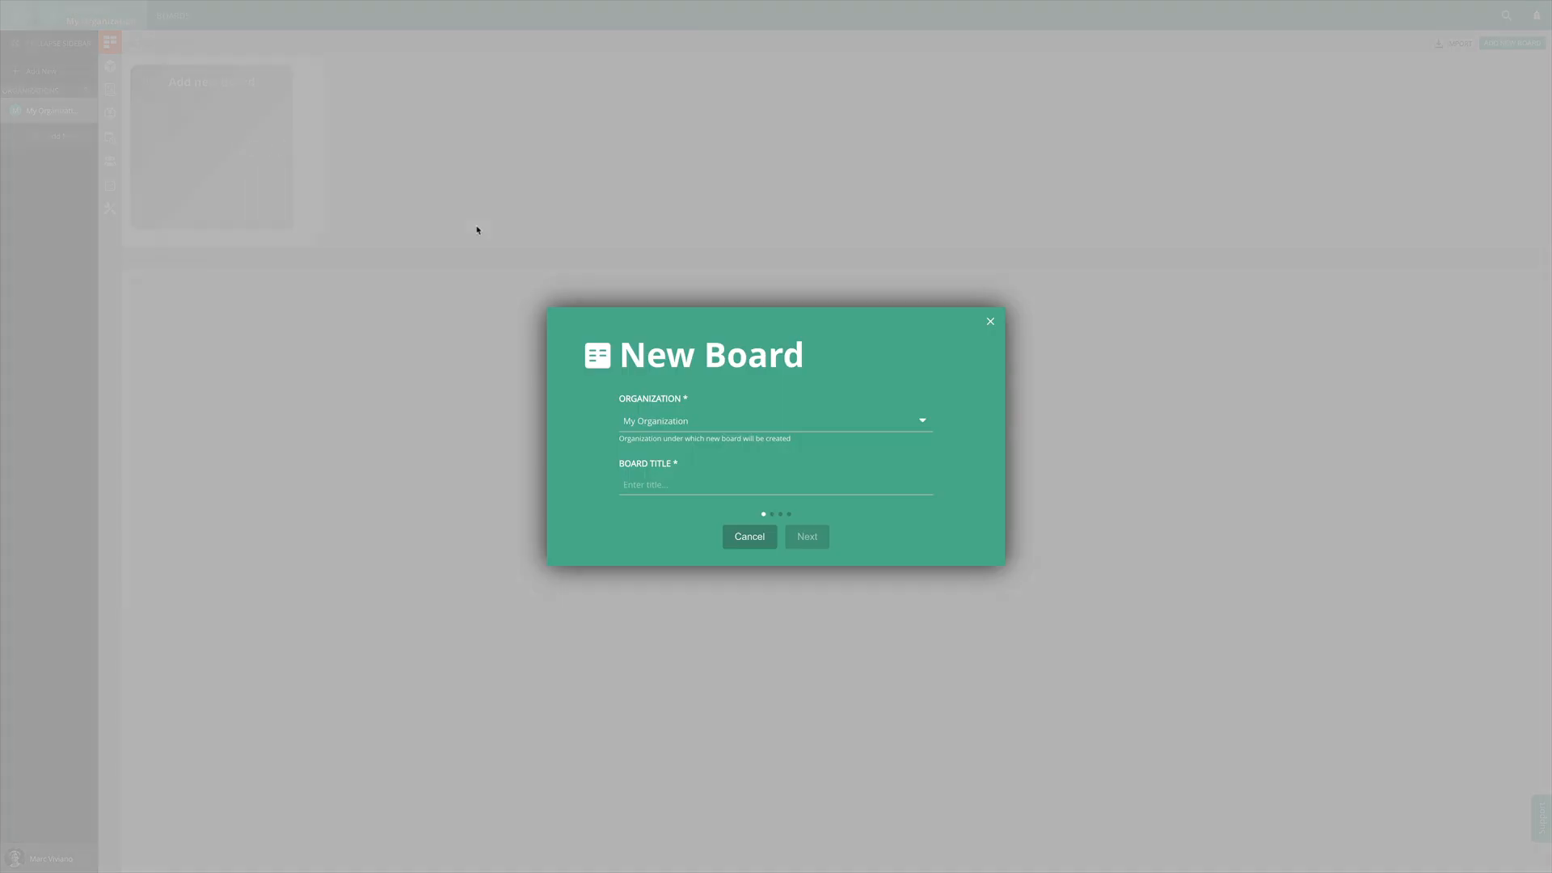
{"action": "type", "text": "My Board"}
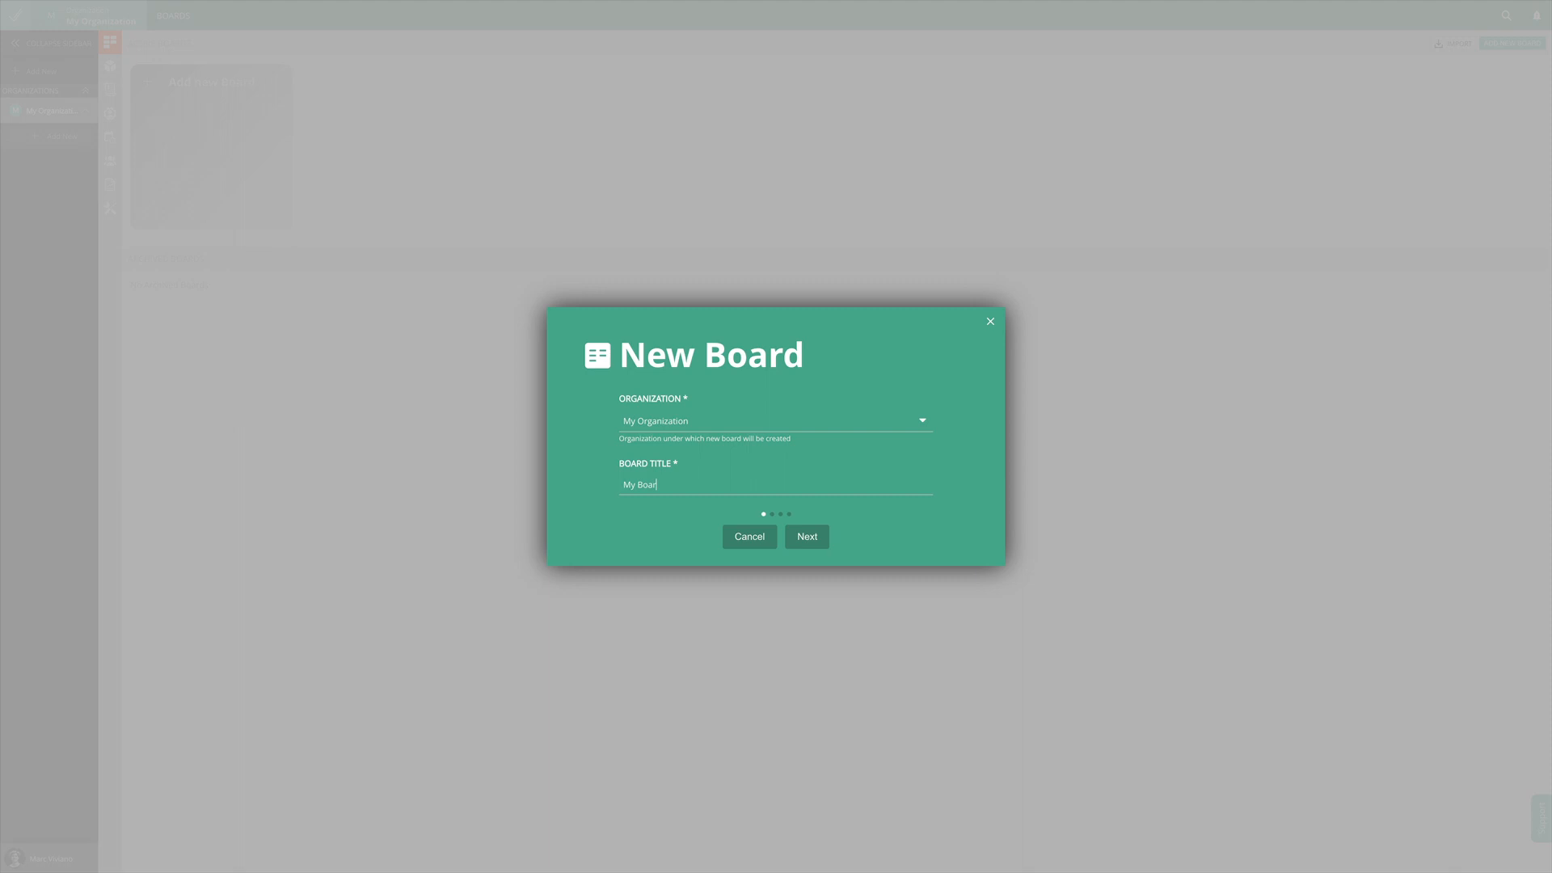
{"action": "left_click", "coordinate": [806, 536]}
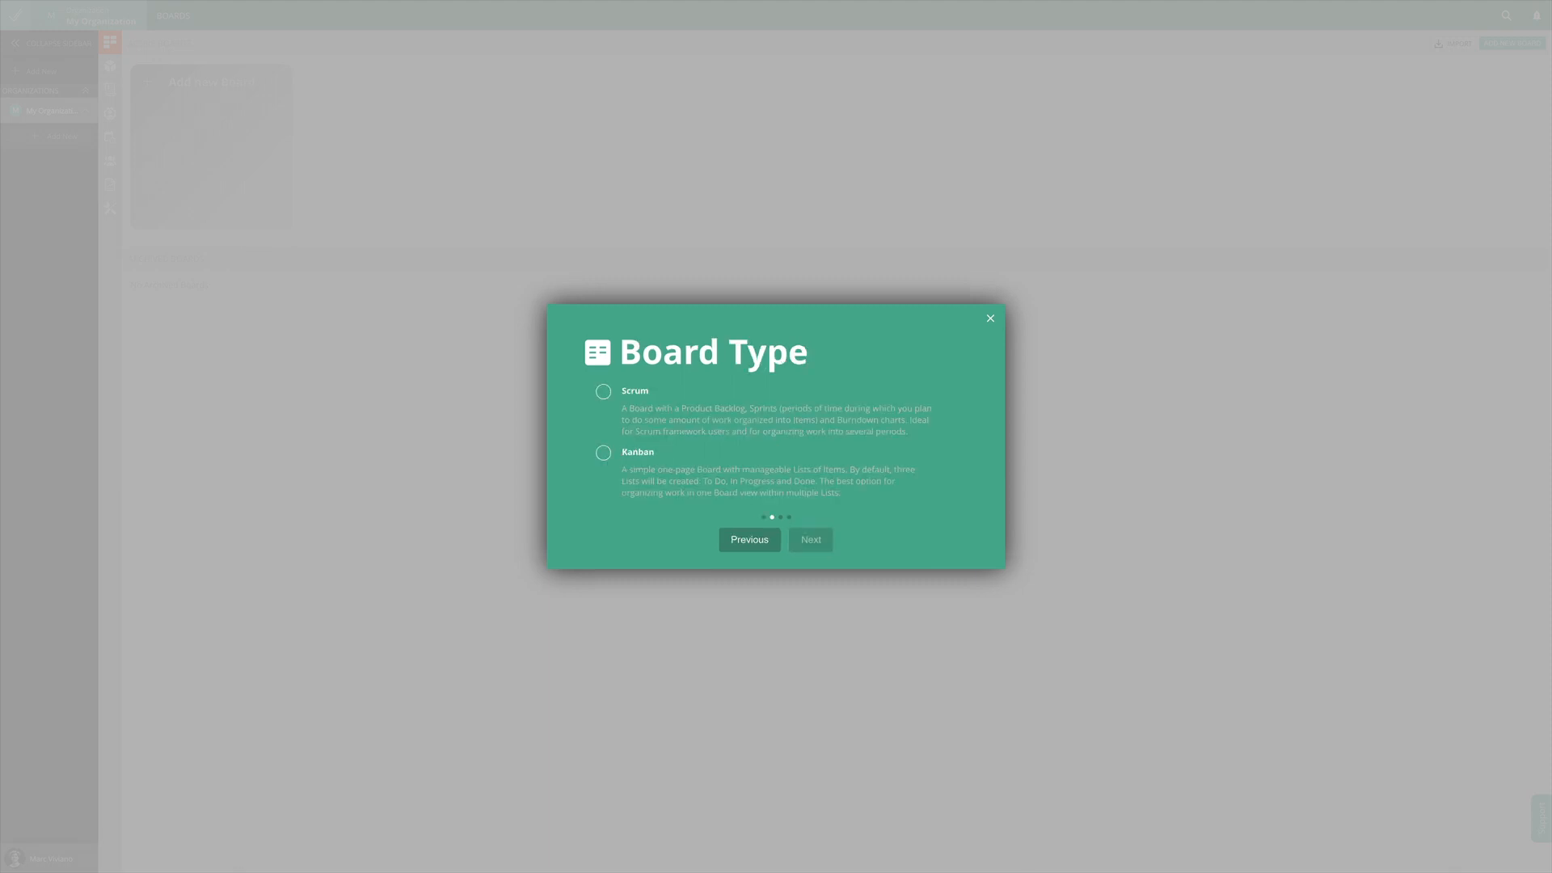
{"action": "left_click", "coordinate": [603, 392]}
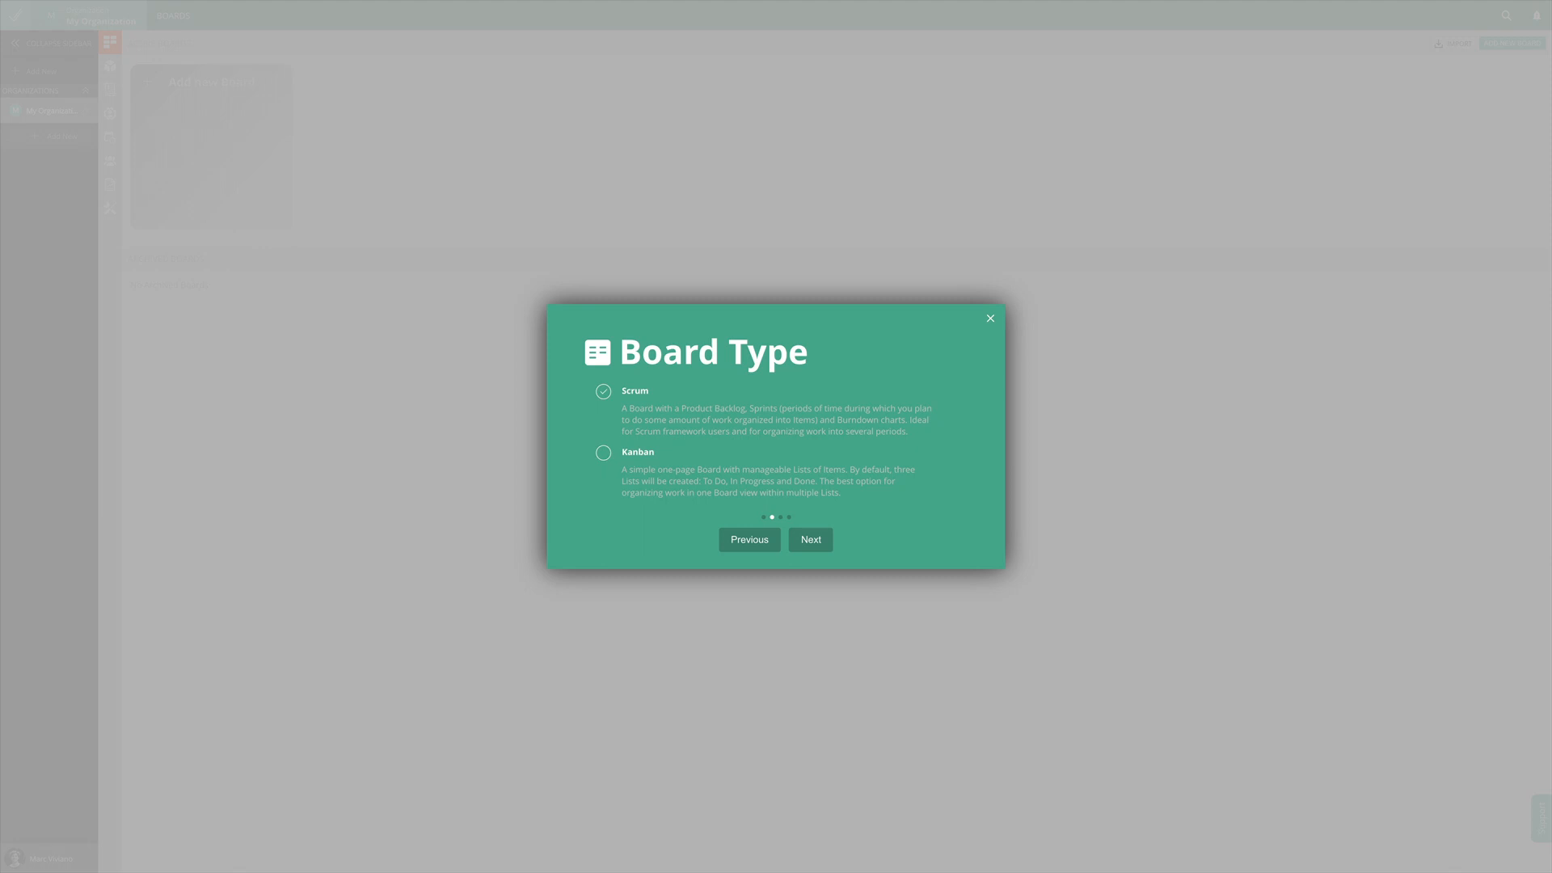
{"action": "left_click", "coordinate": [810, 539]}
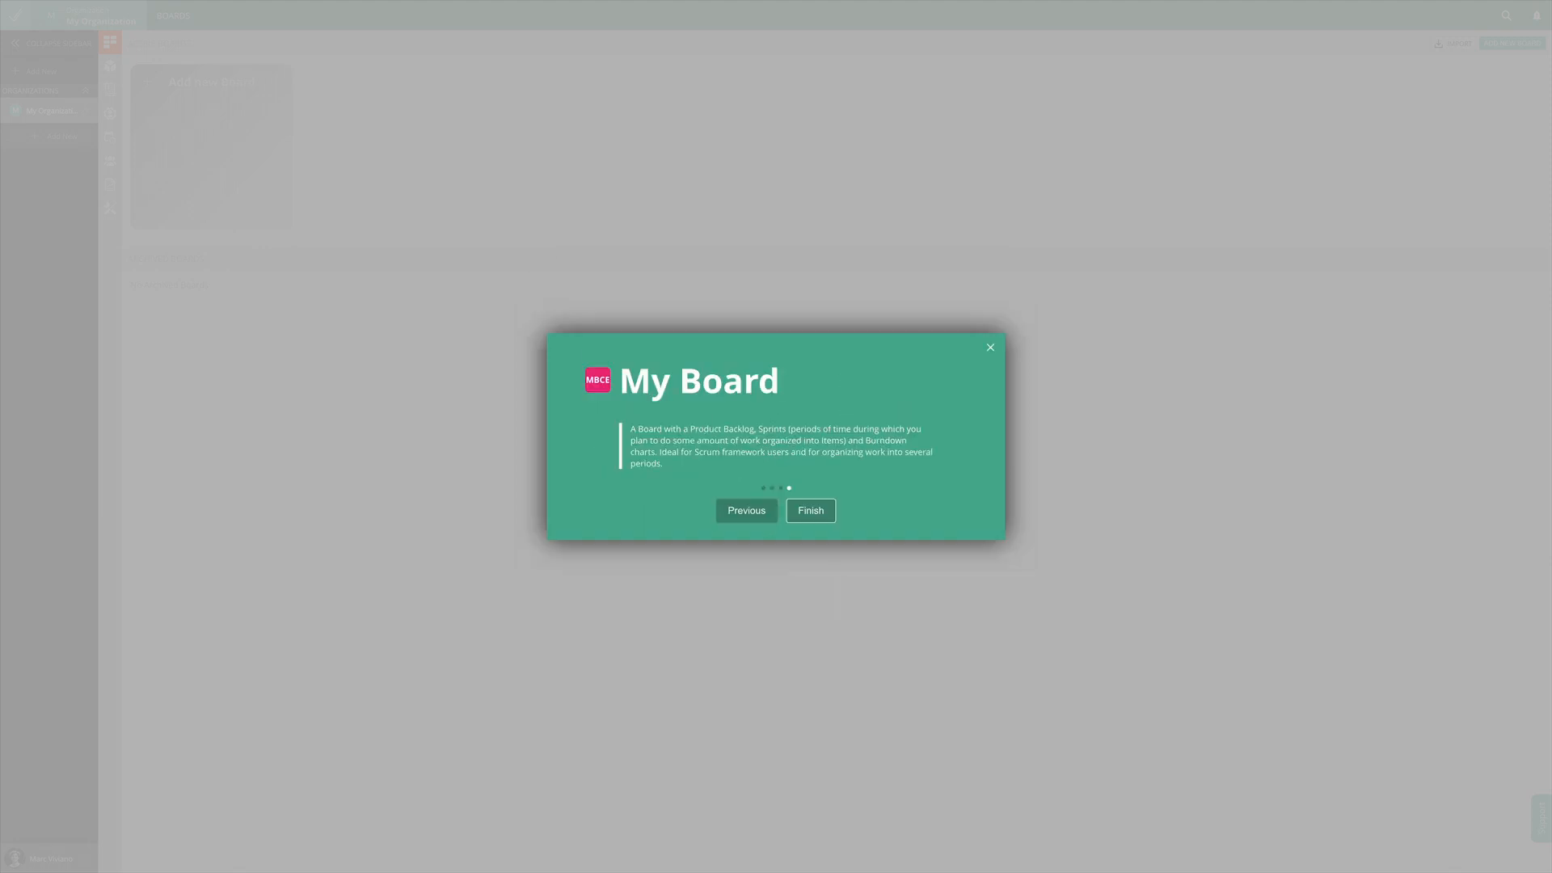
{"action": "left_click", "coordinate": [810, 510]}
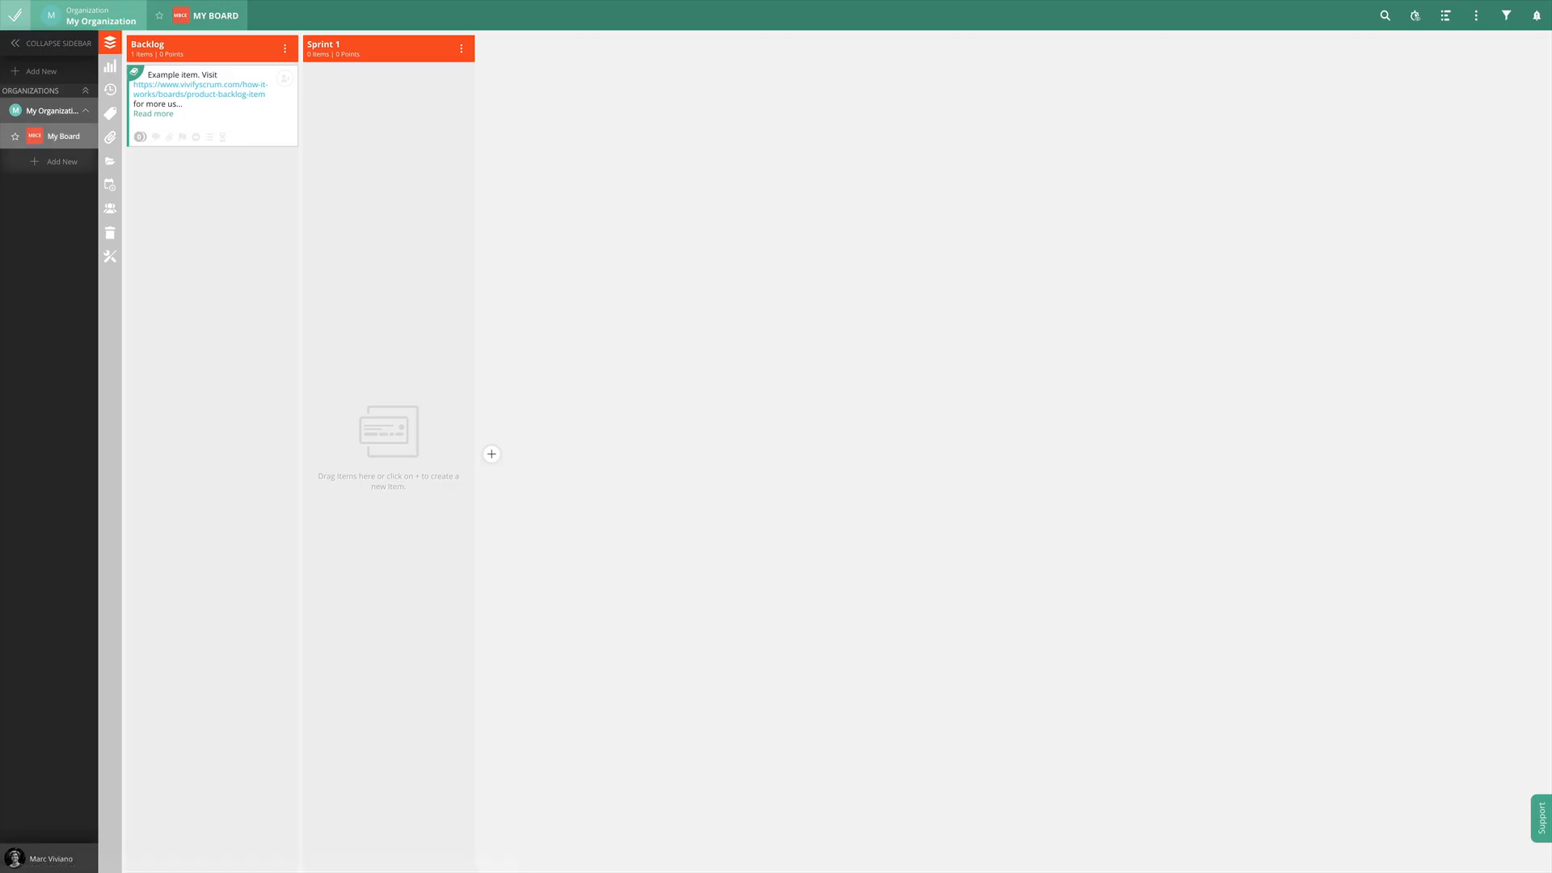
{"action": "left_click", "coordinate": [110, 207]}
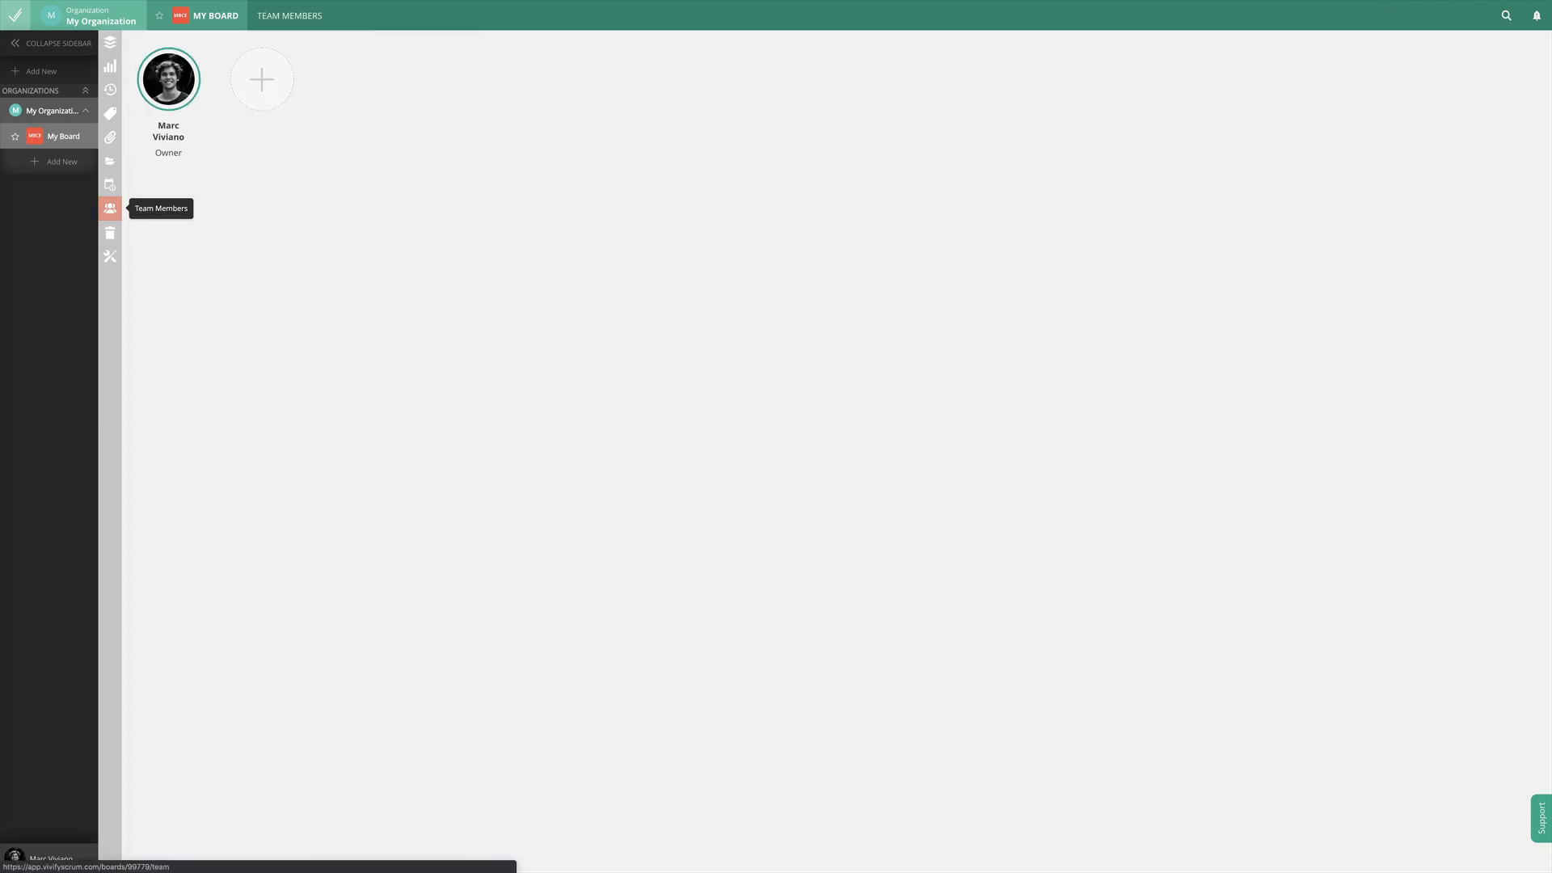
{"action": "left_click", "coordinate": [260, 78]}
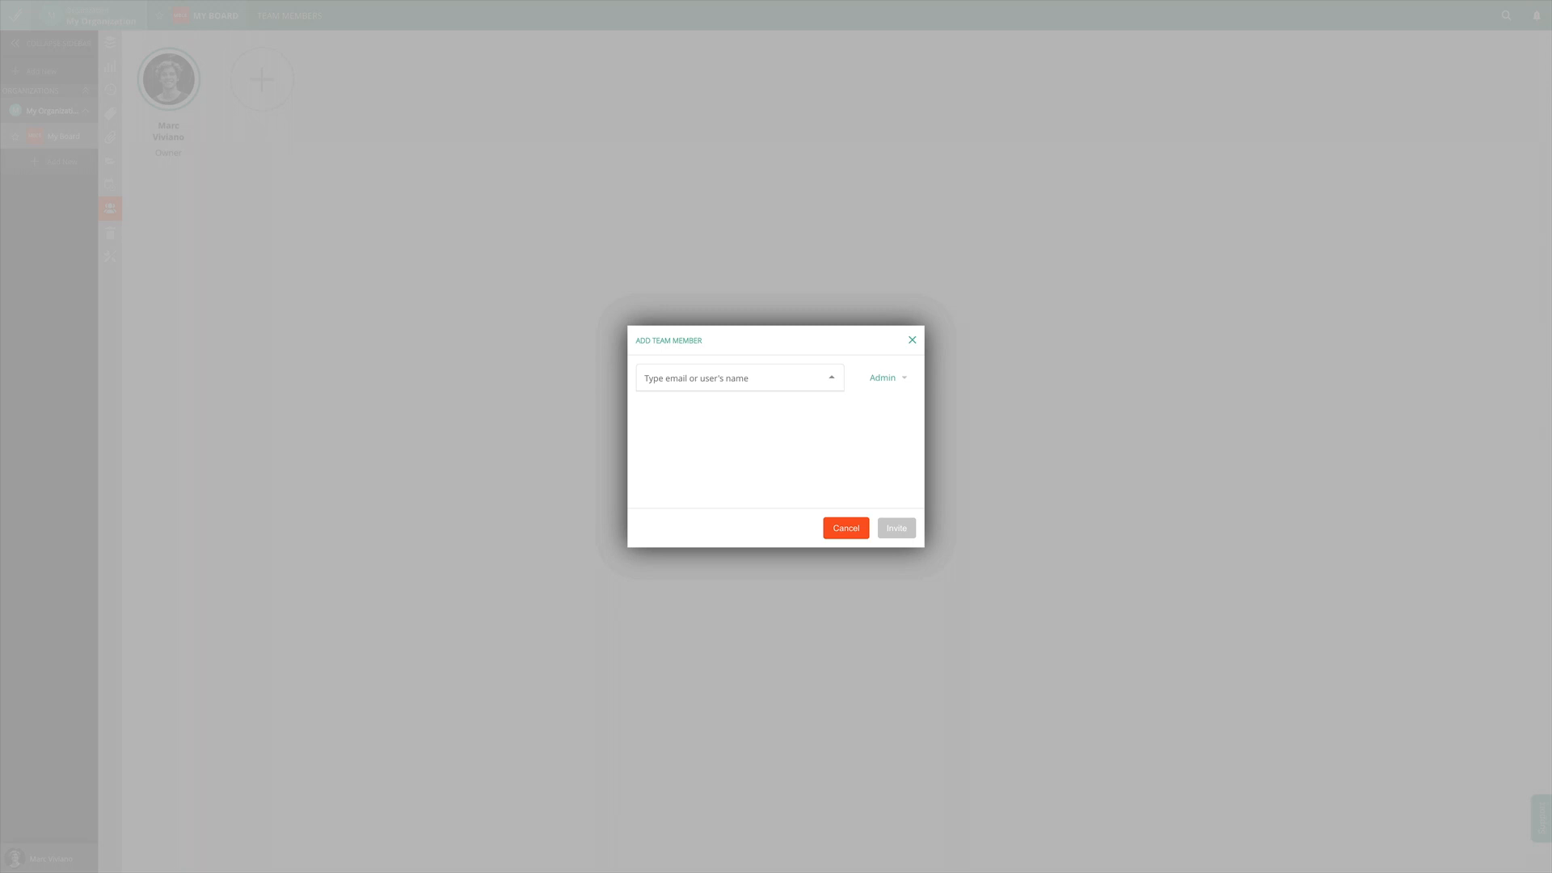
{"action": "type", "text": "sophie.f"}
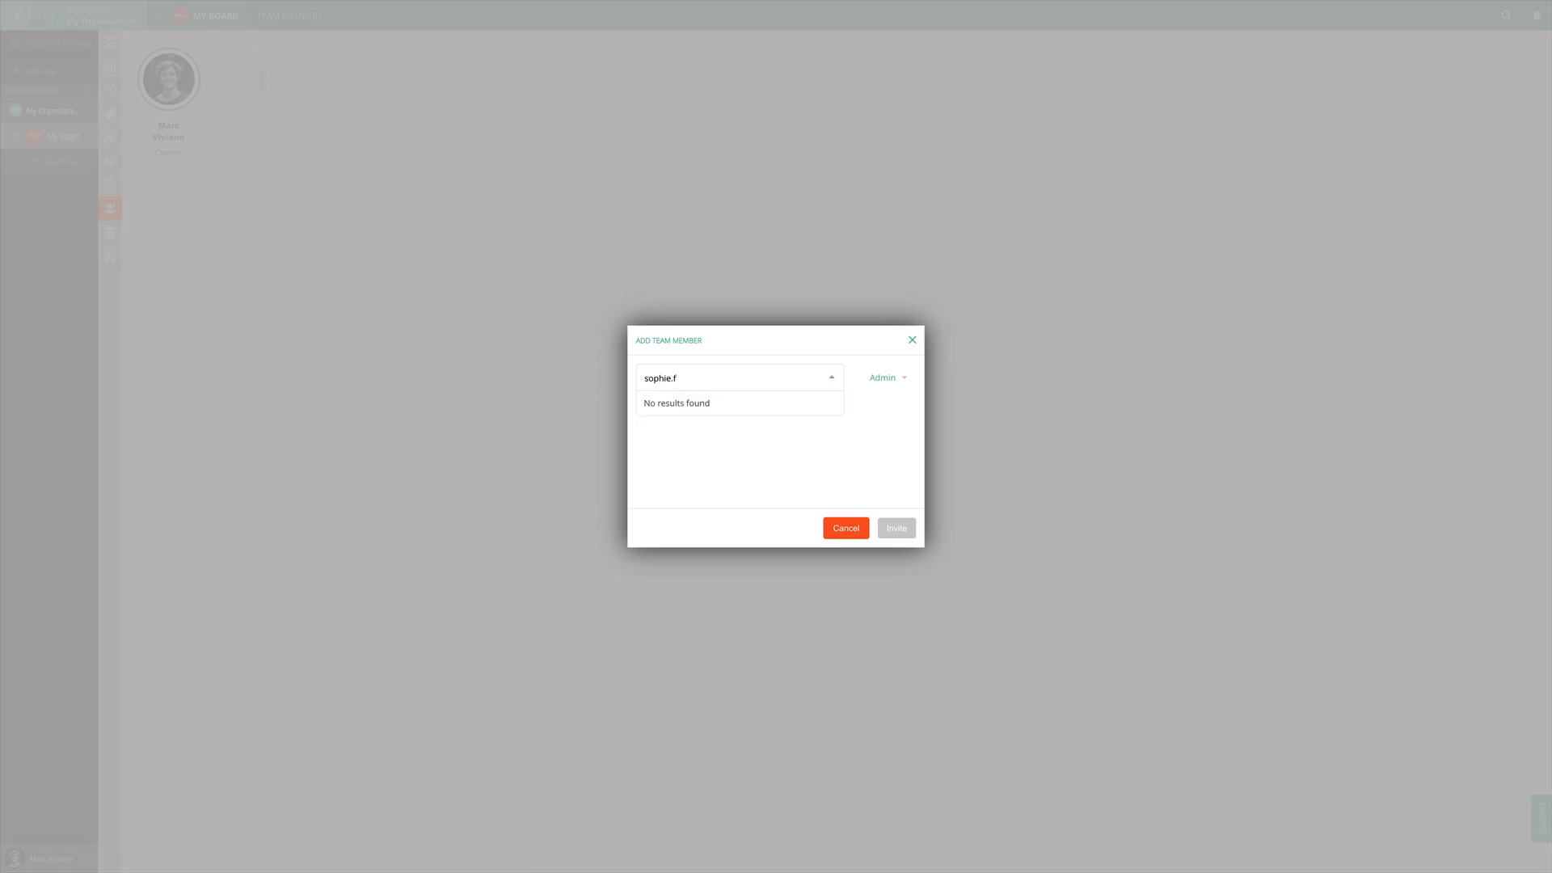
{"action": "left_click", "coordinate": [844, 528]}
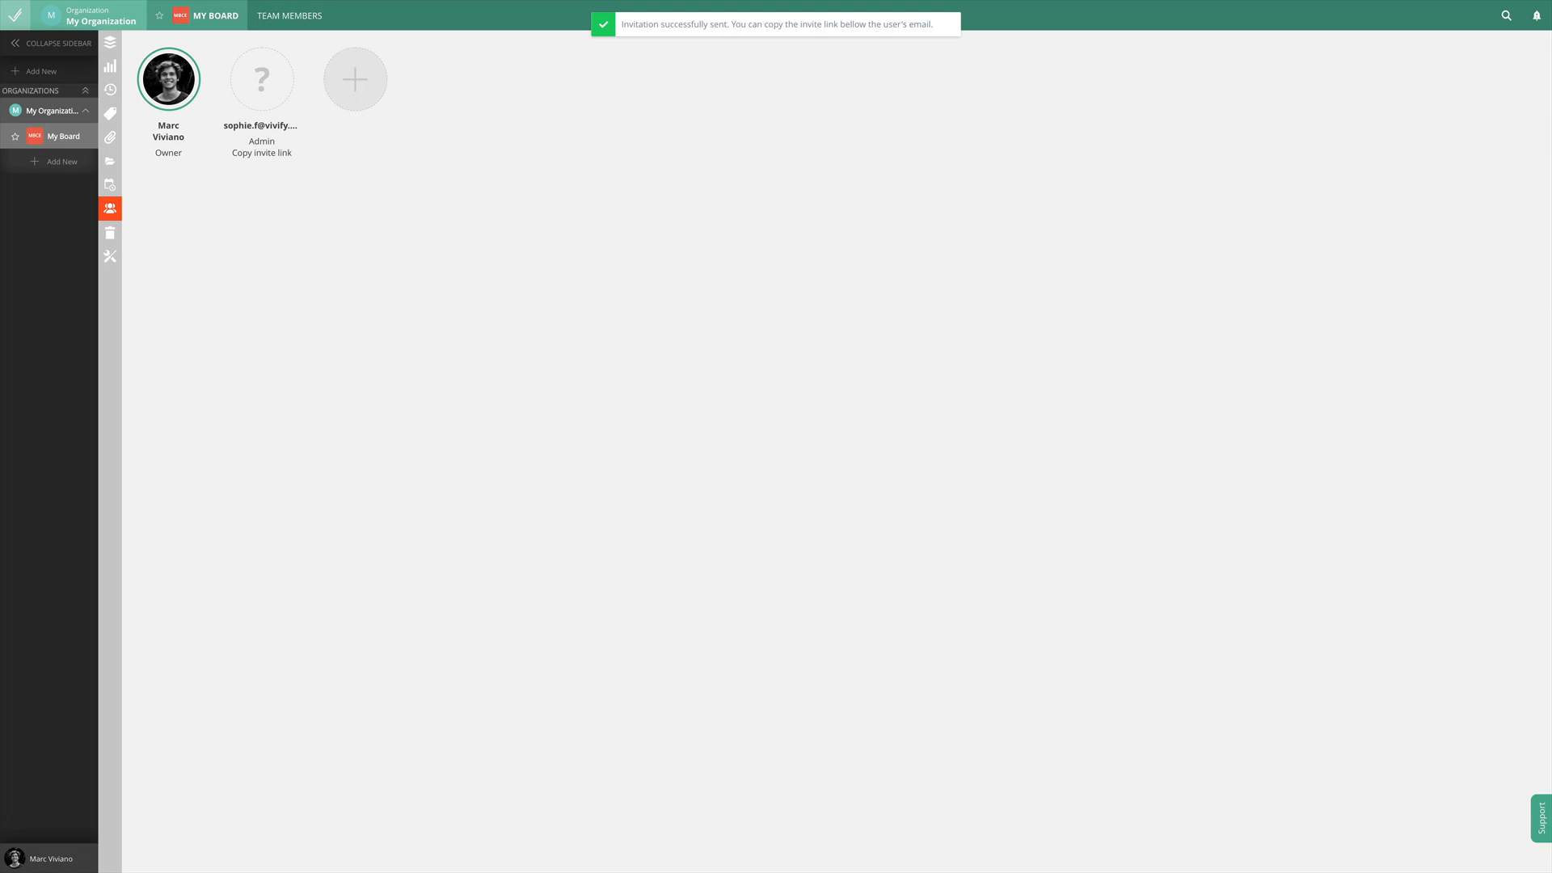
{"action": "left_click", "coordinate": [354, 79]}
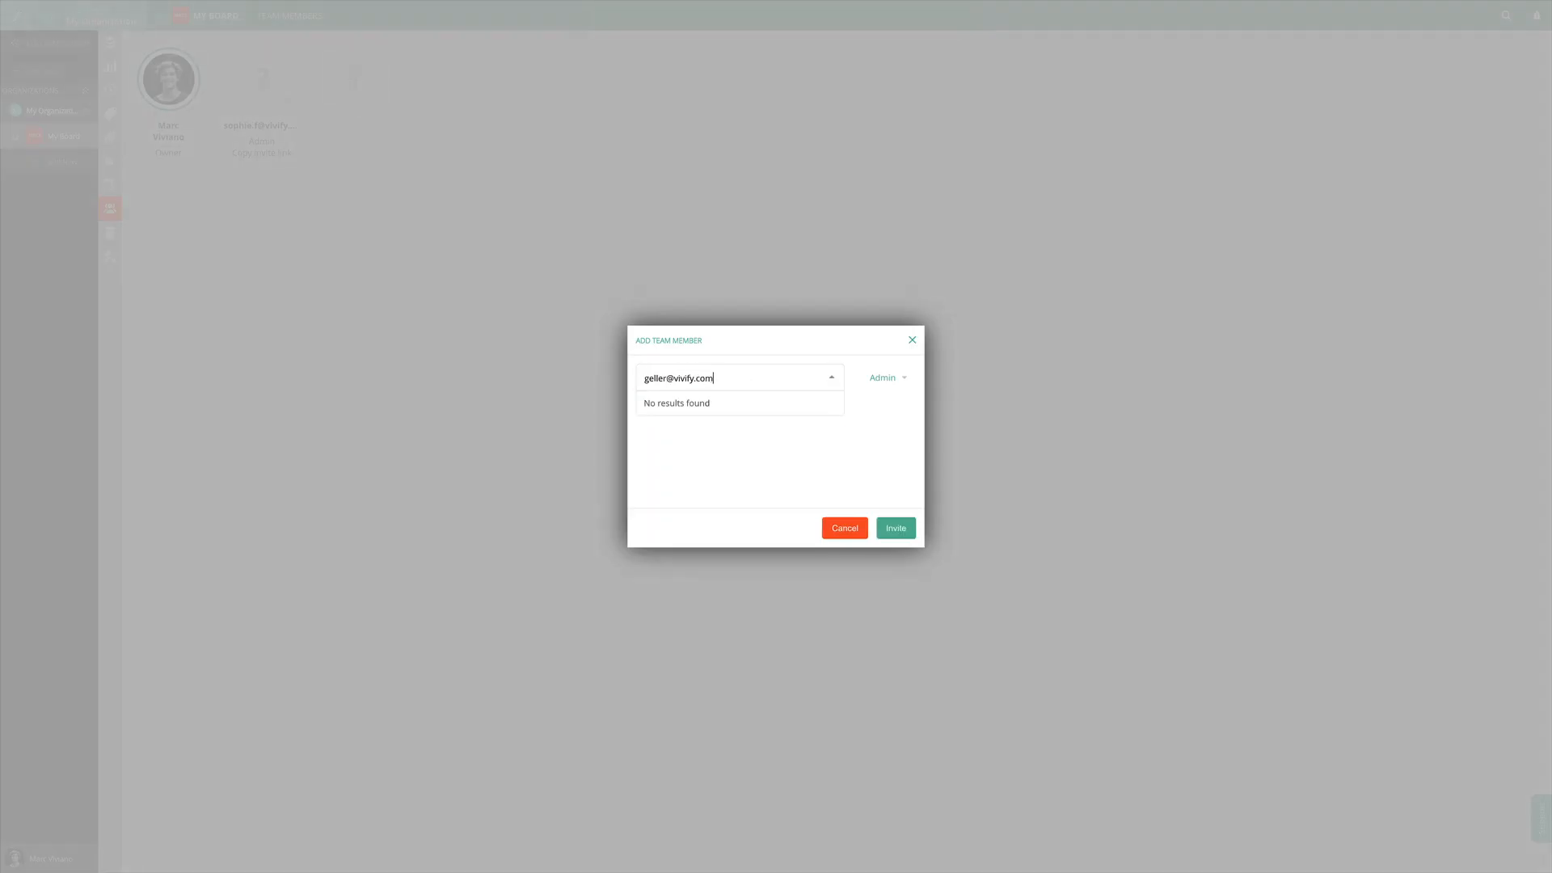
{"action": "left_click", "coordinate": [885, 377]}
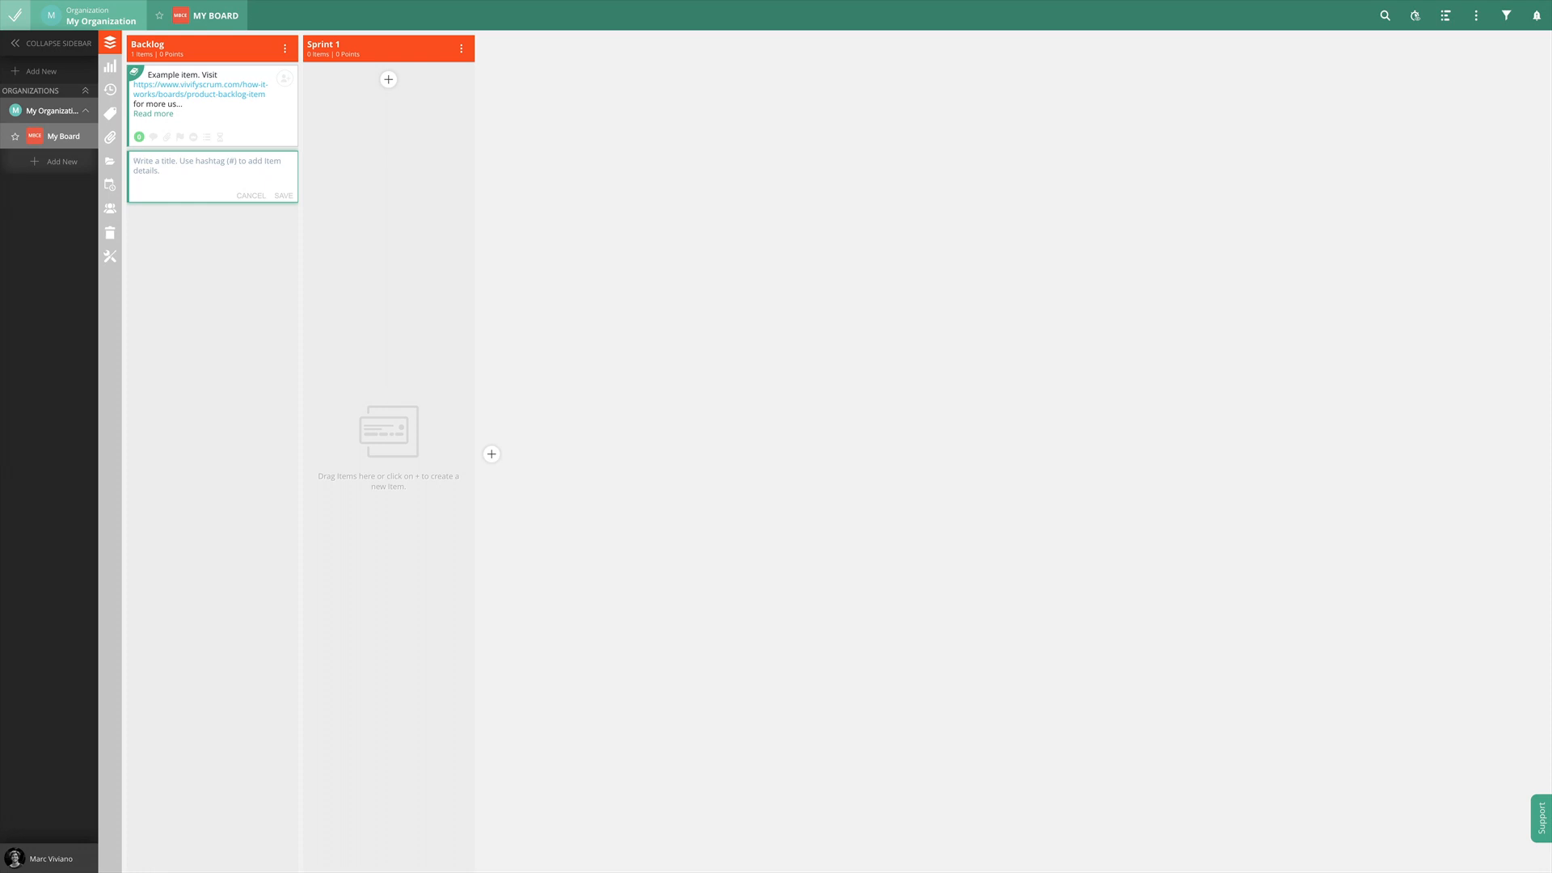
Add the 'Website launch' backlog item, label it Increment, and set its effort points
{"action": "type", "text": "Website launch"}
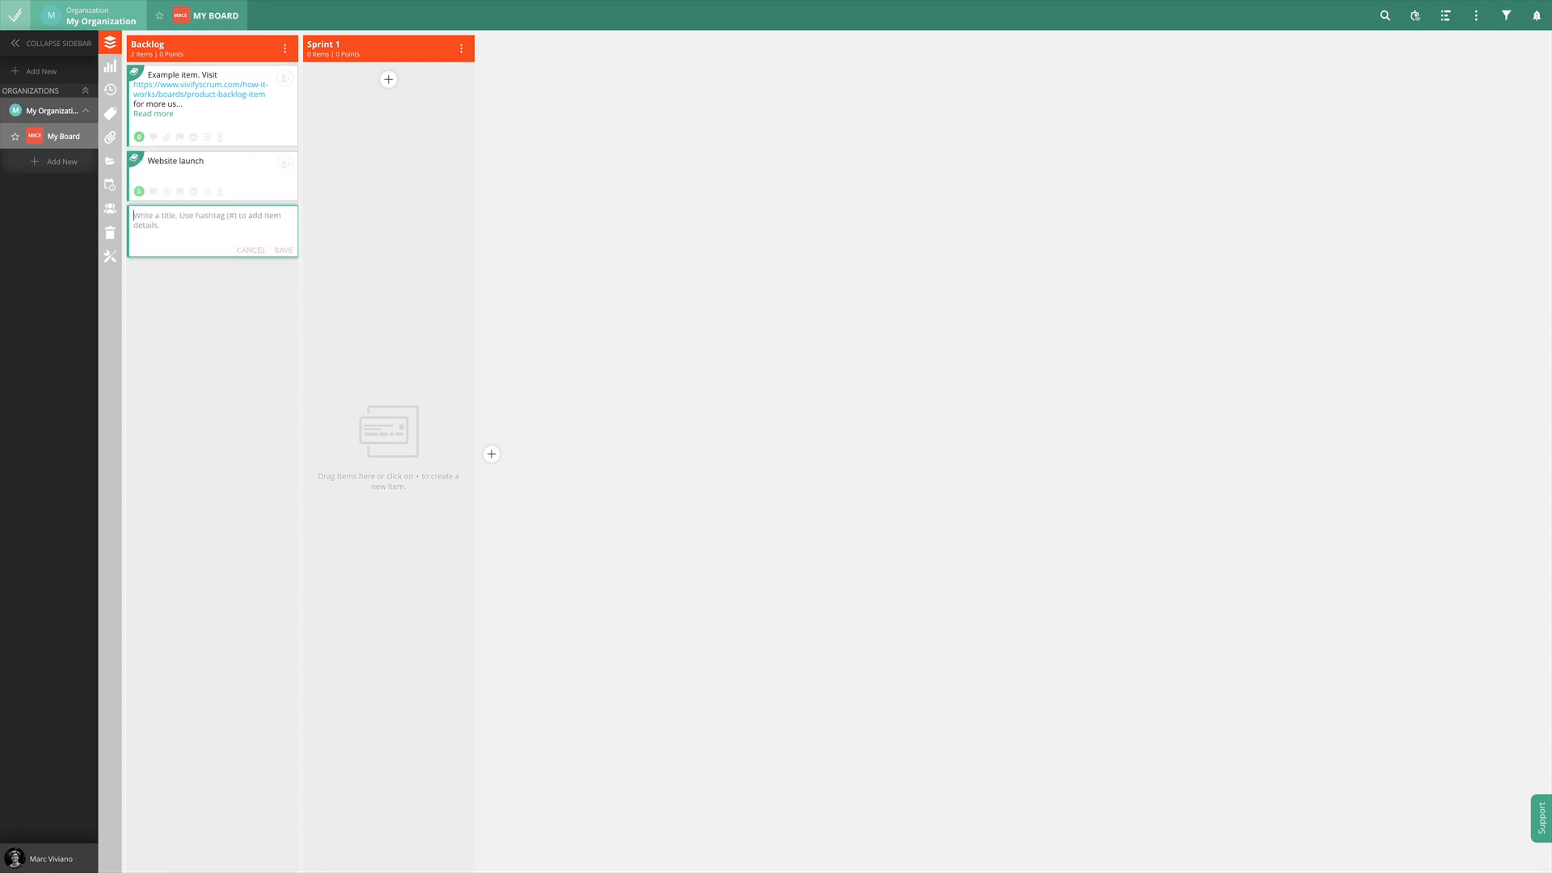
{"action": "left_click", "coordinate": [285, 164]}
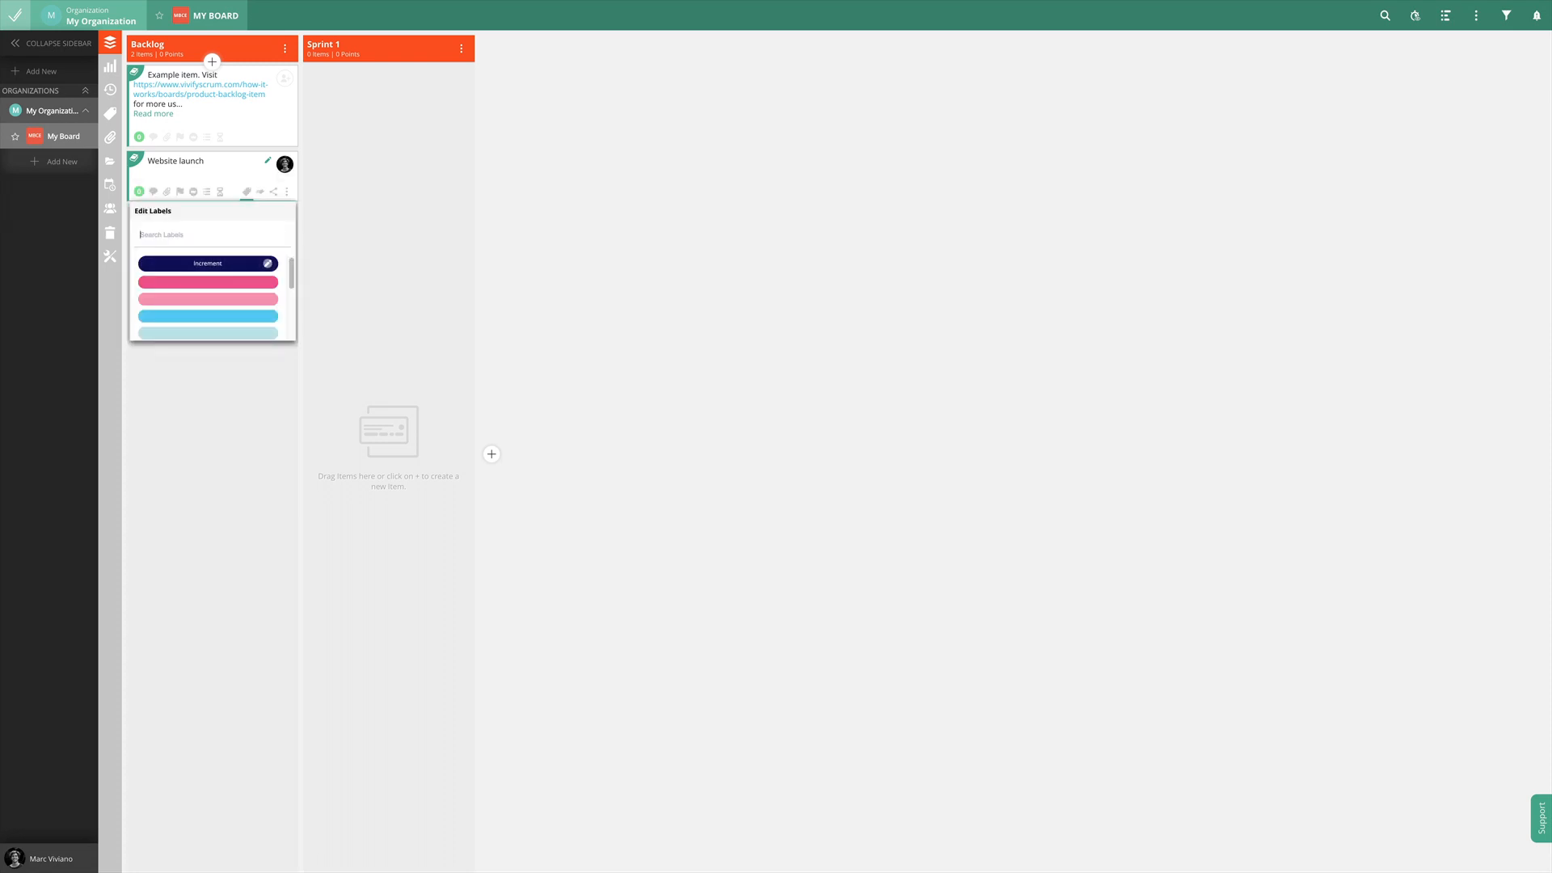
{"action": "left_click", "coordinate": [207, 263]}
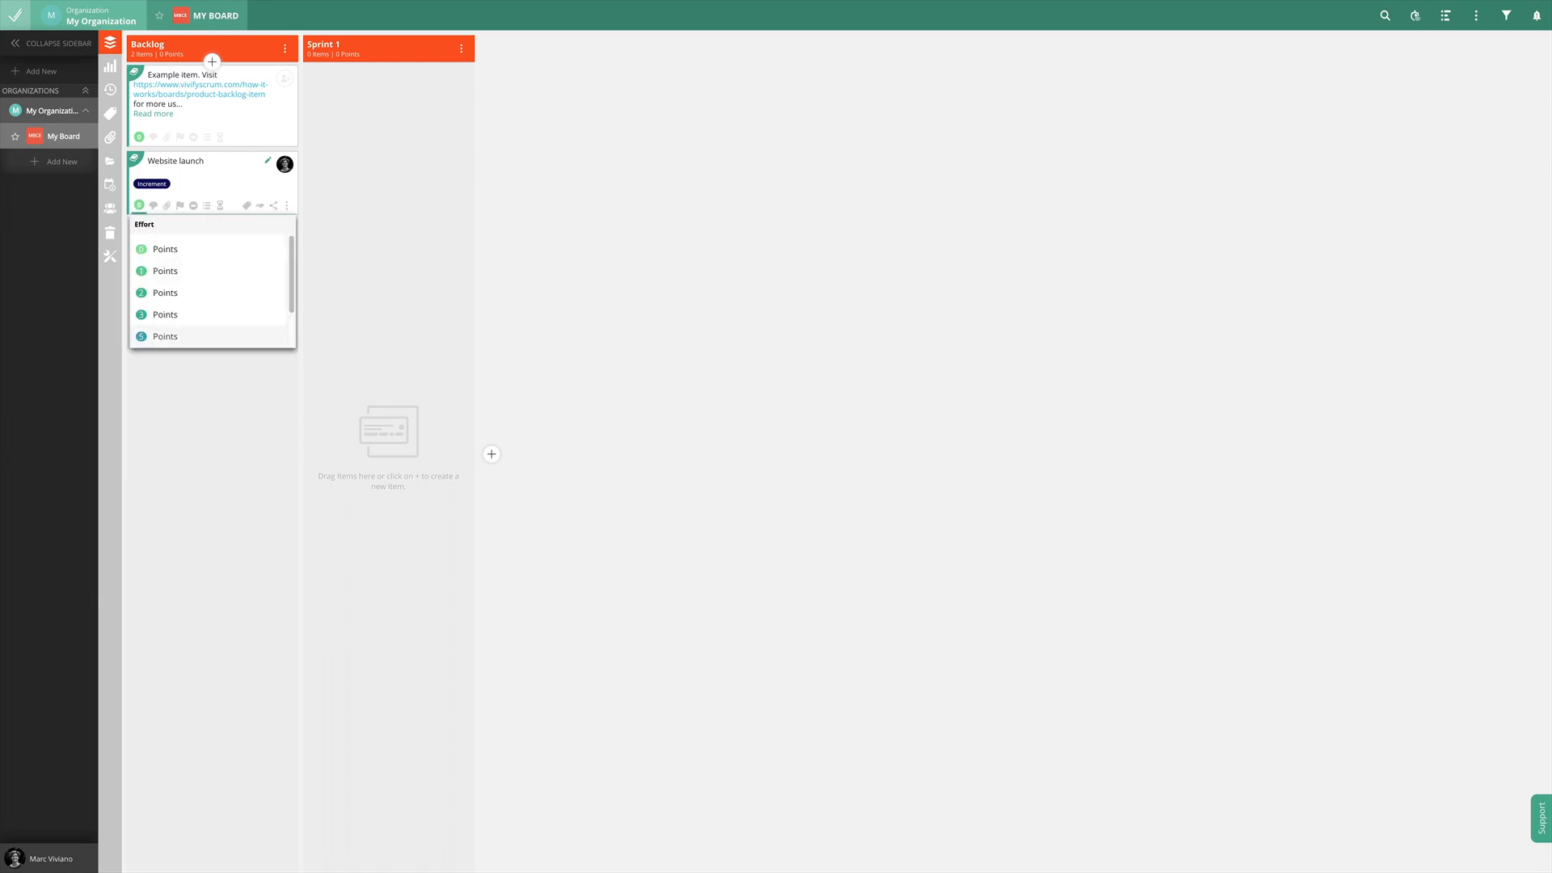
{"action": "left_click", "coordinate": [164, 337]}
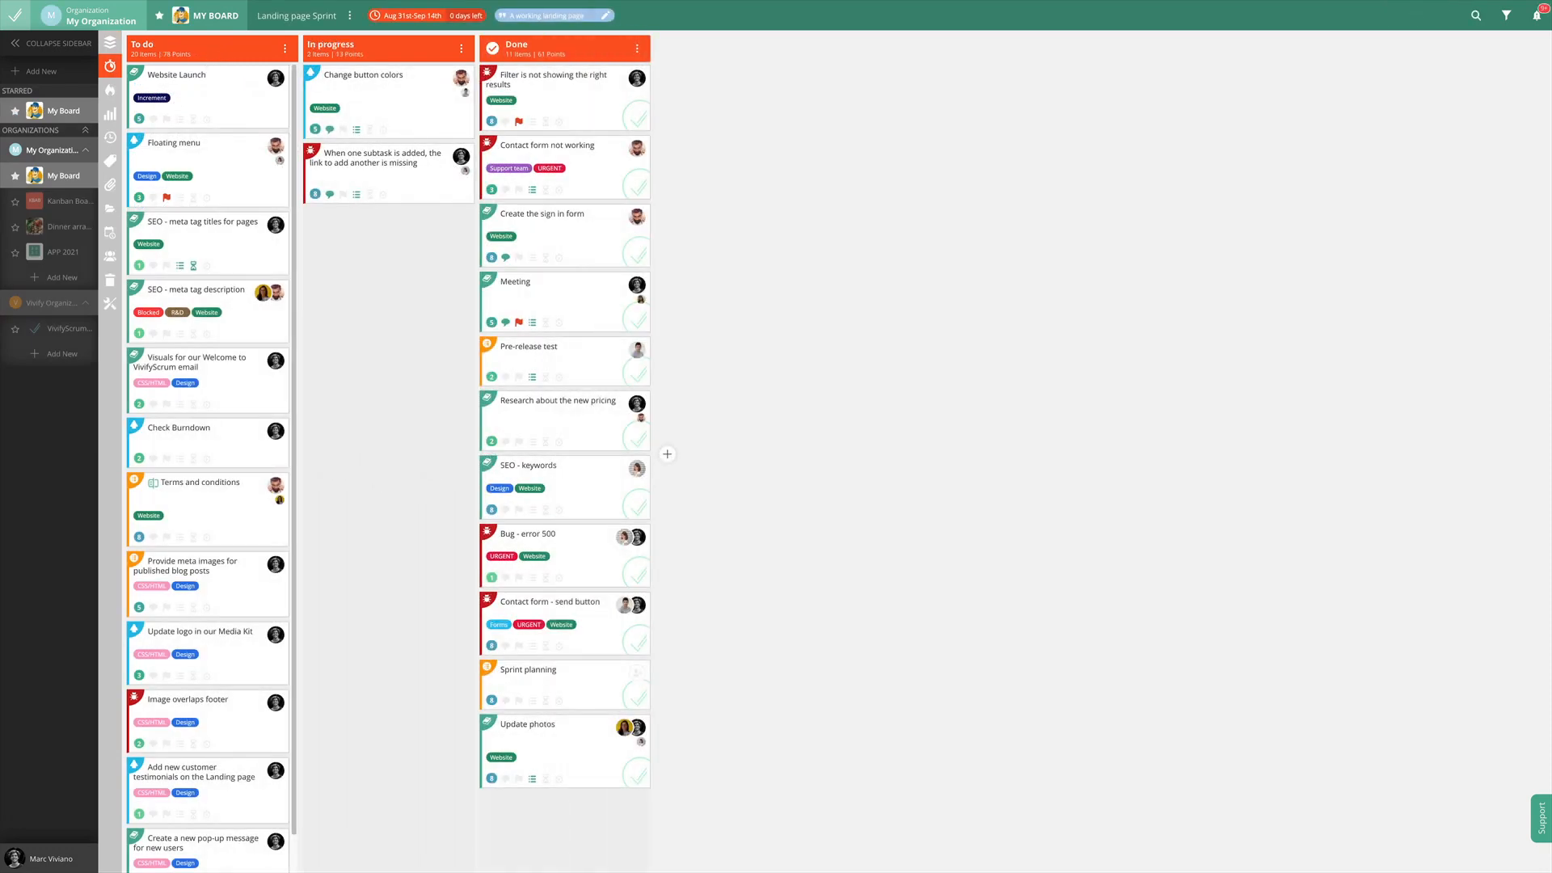
{"action": "type", "text": "To"}
{"action": "type", "text": "Hey @(all:0"}
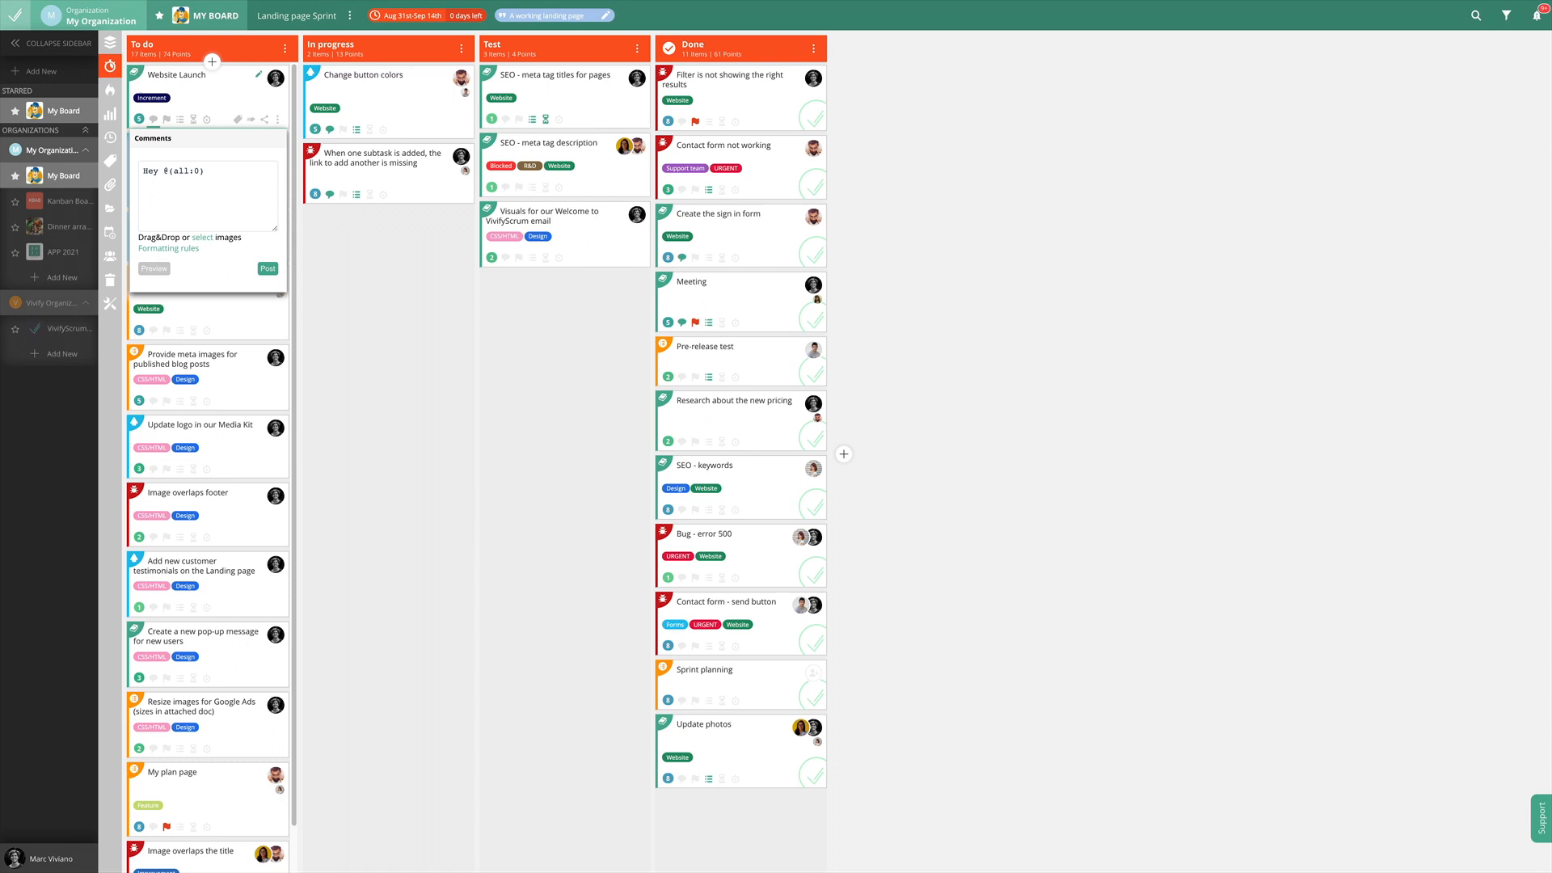
{"action": "type", "text": "Let's roc"}
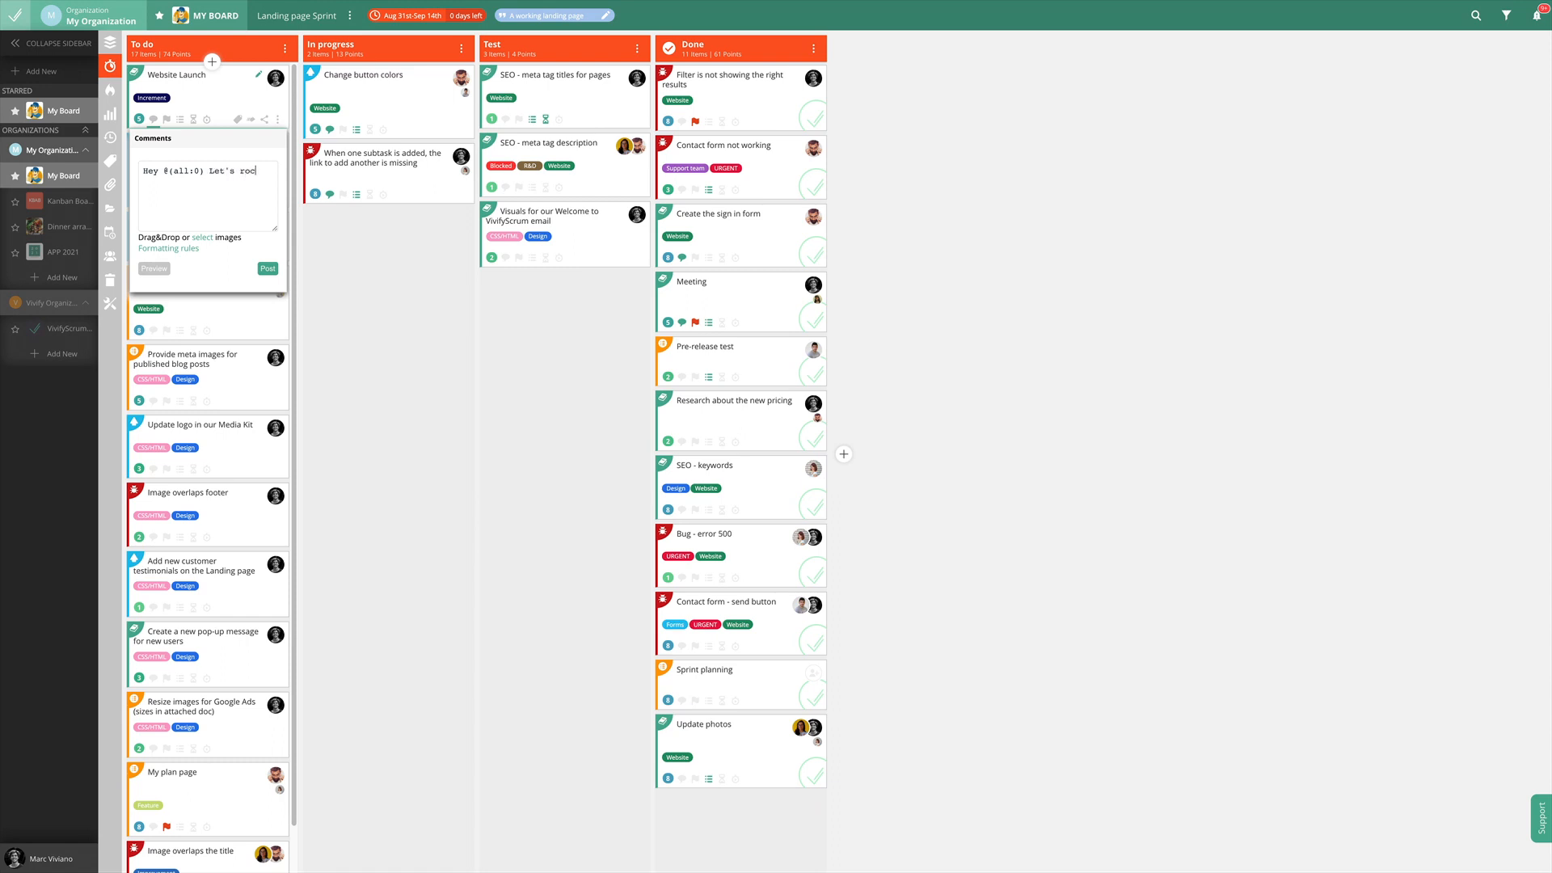
{"action": "left_click", "coordinate": [267, 268]}
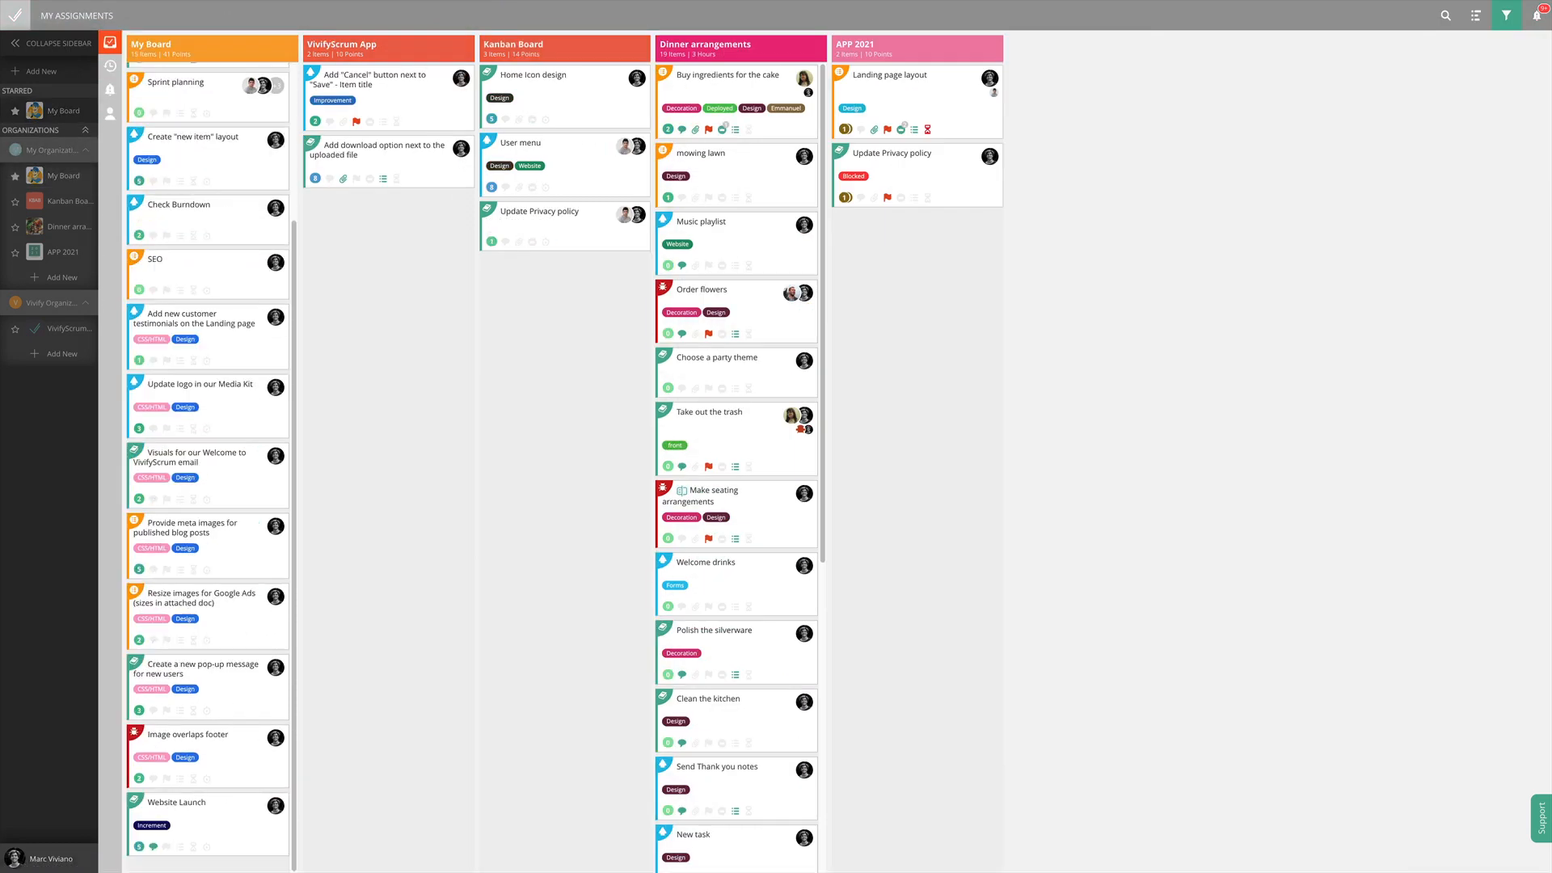
{"action": "scroll", "scroll_direction": "down", "scroll_amount": 3}
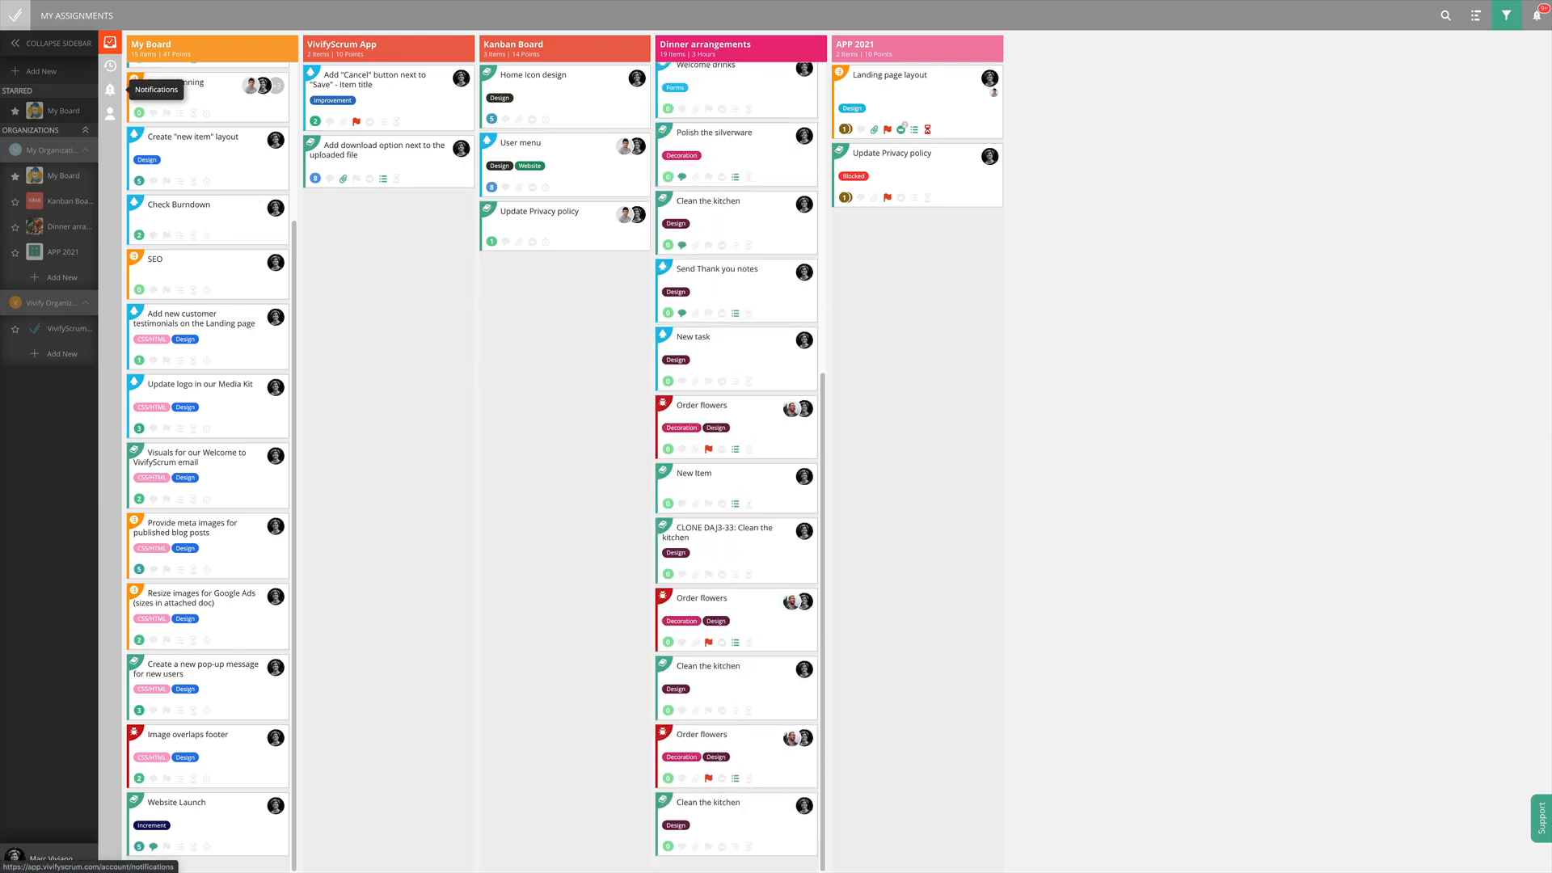
Review the email, desktop and in-app notification settings, then dismiss the Intercom chat
{"action": "left_click", "coordinate": [110, 89]}
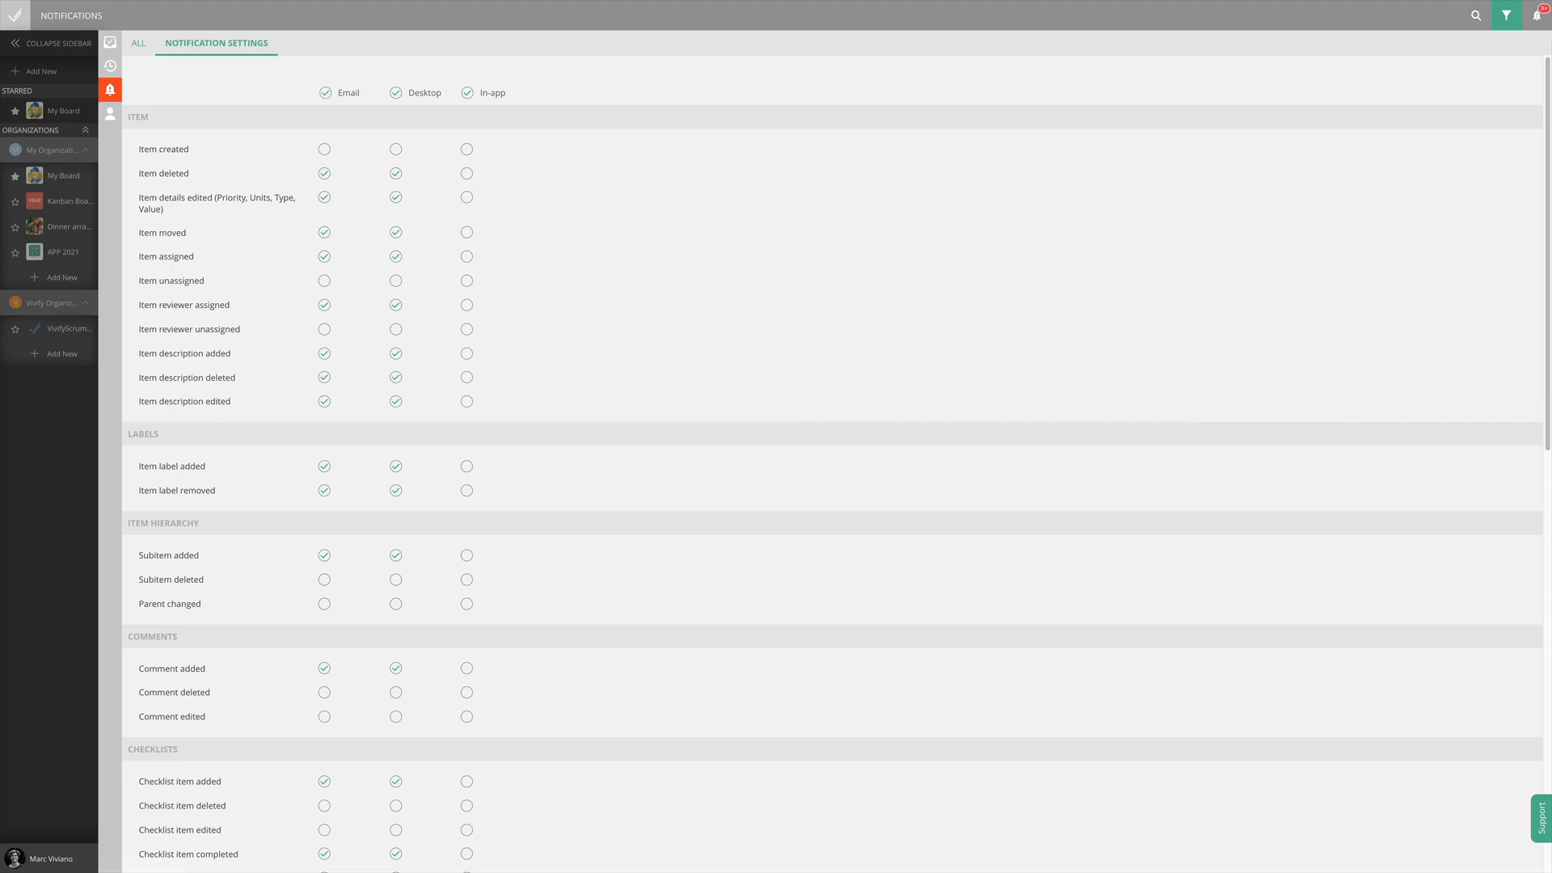
{"action": "scroll", "scroll_direction": "down", "scroll_amount": 3}
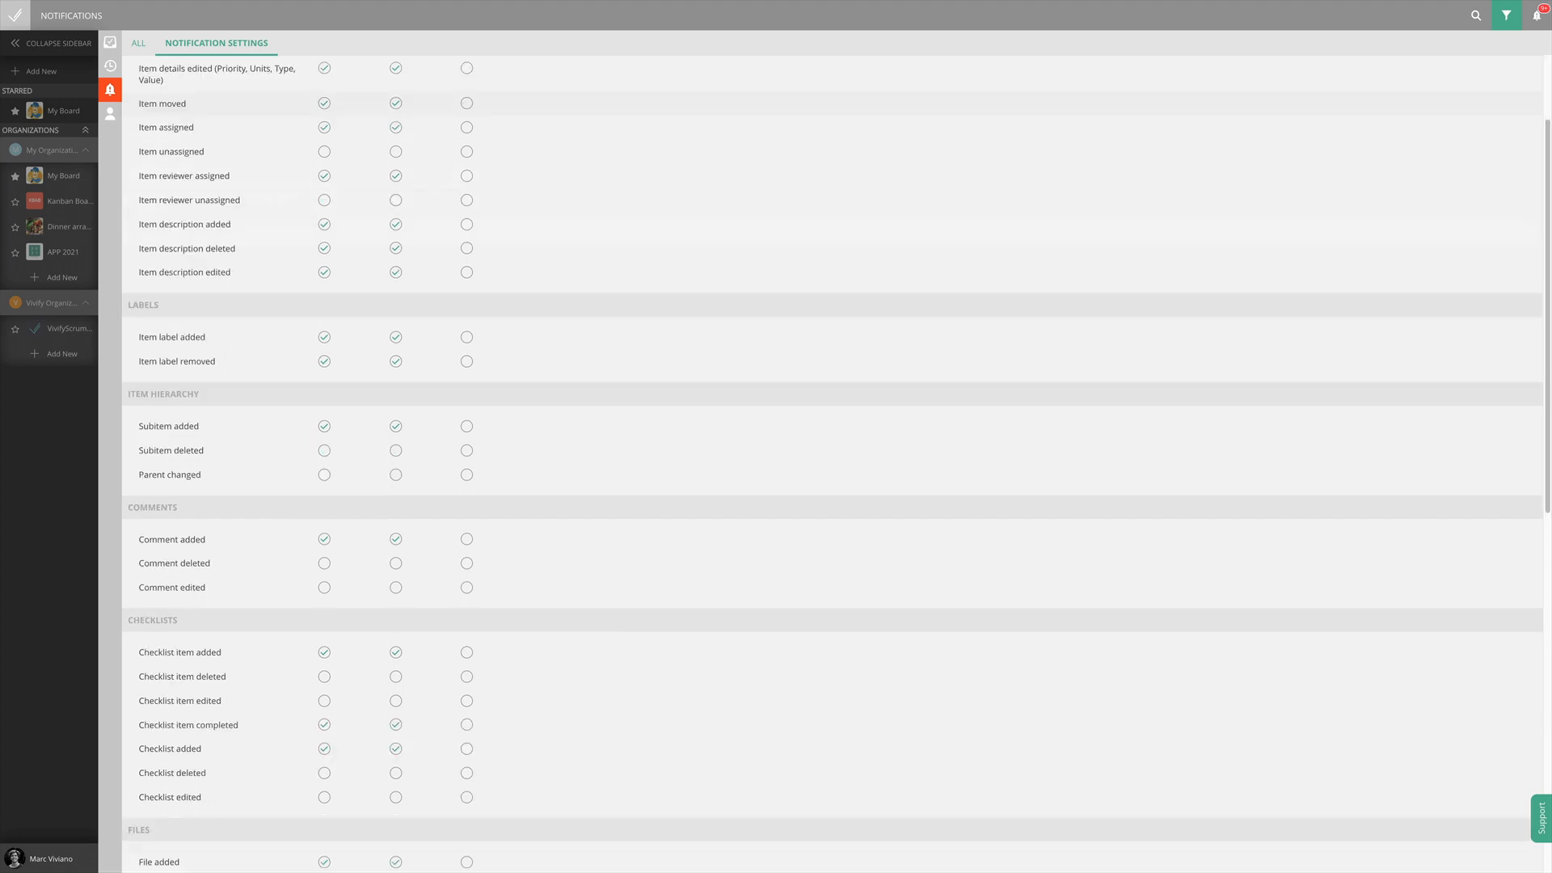
{"action": "scroll", "scroll_direction": "down", "scroll_amount": 3}
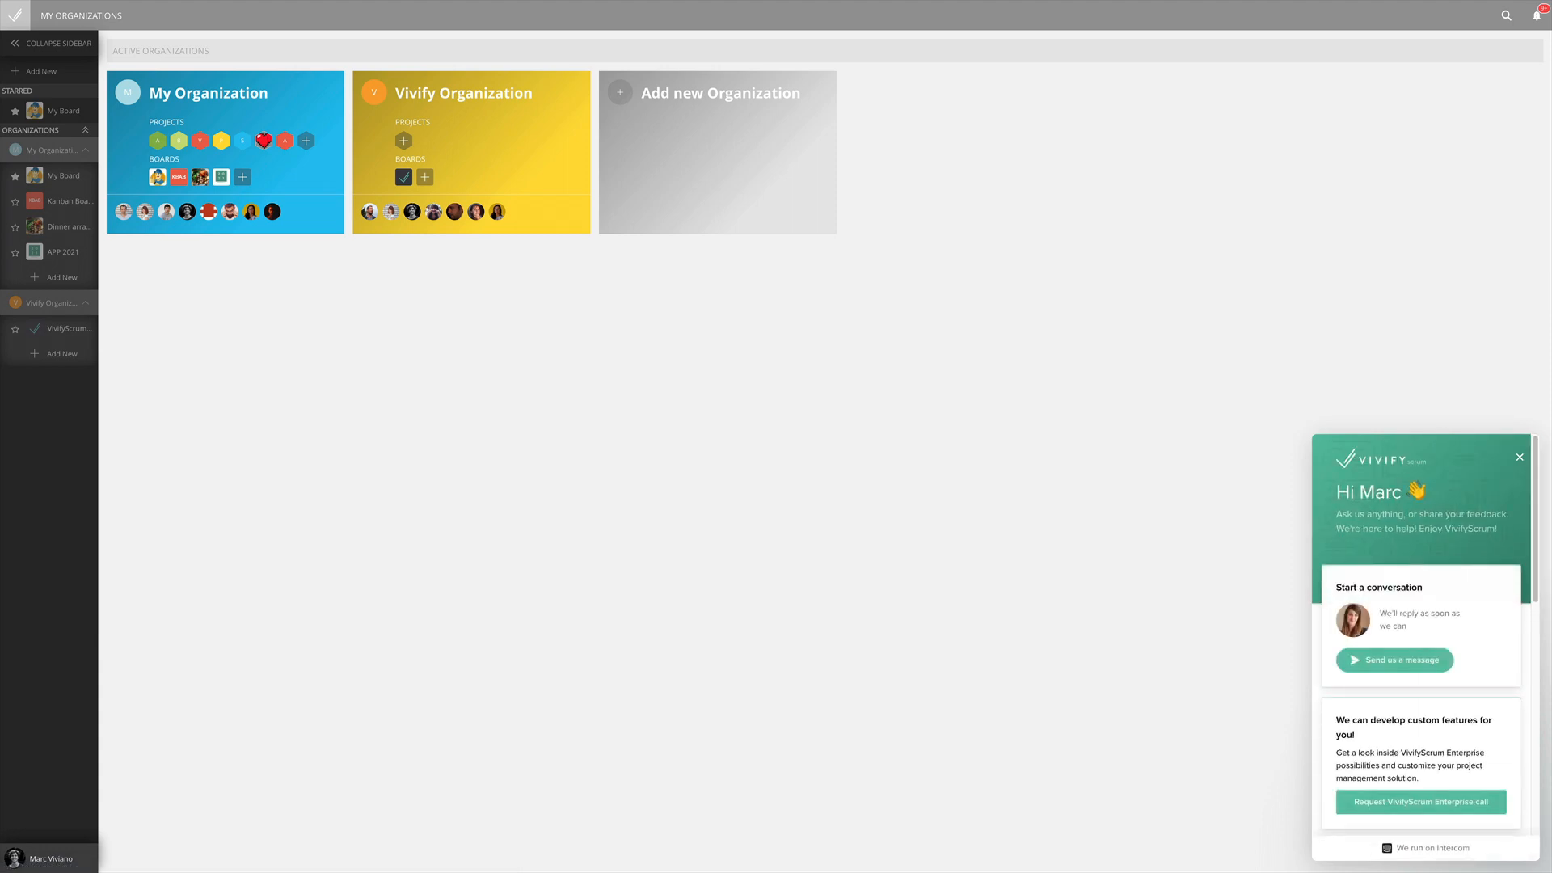
{"action": "left_click", "coordinate": [1518, 458]}
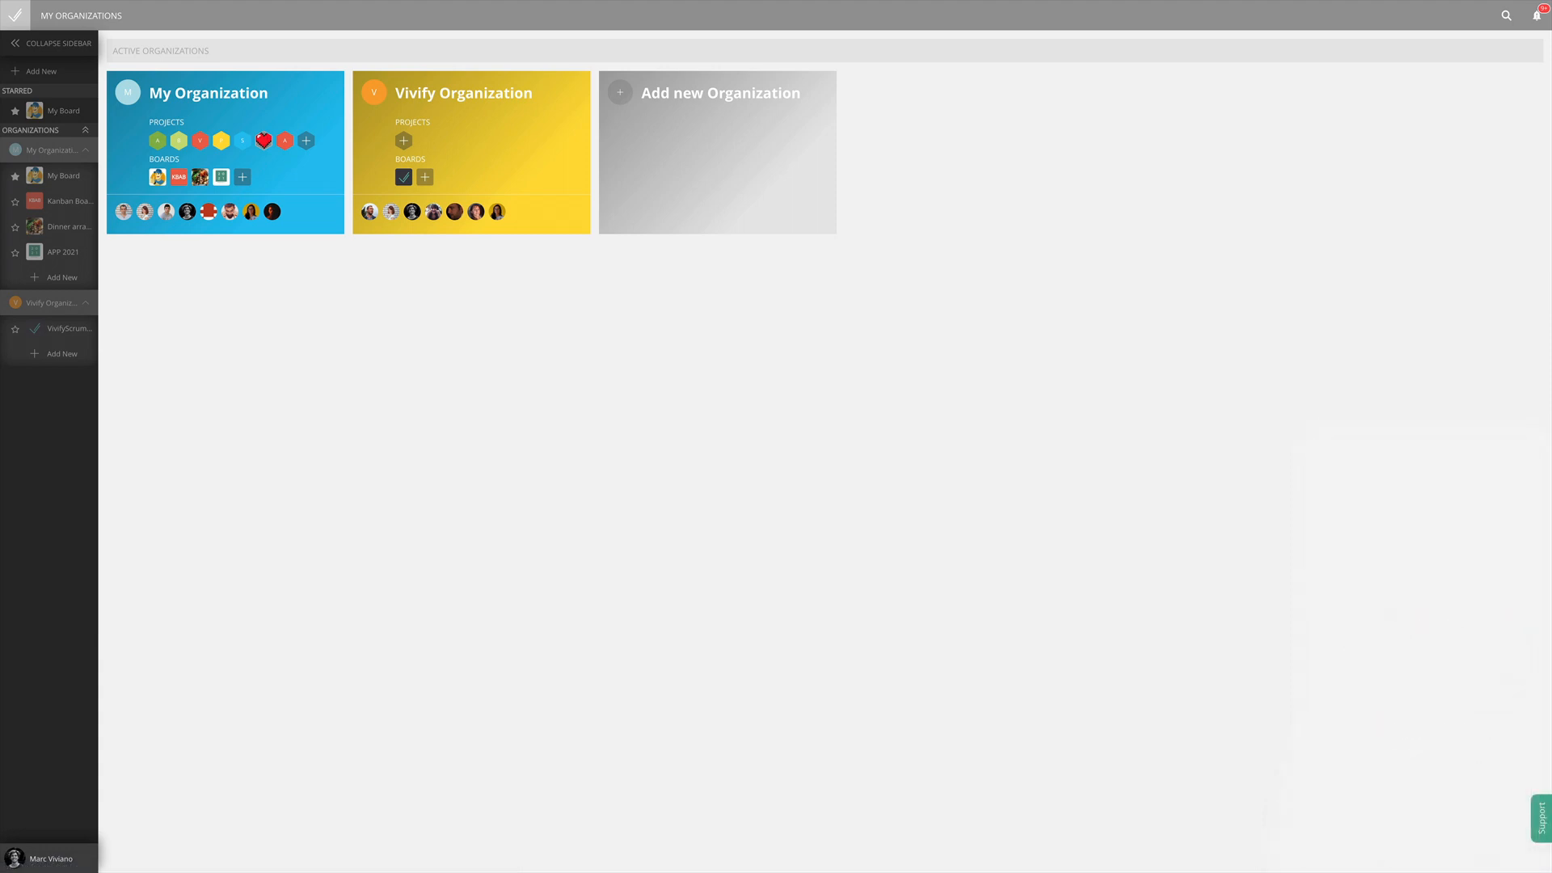